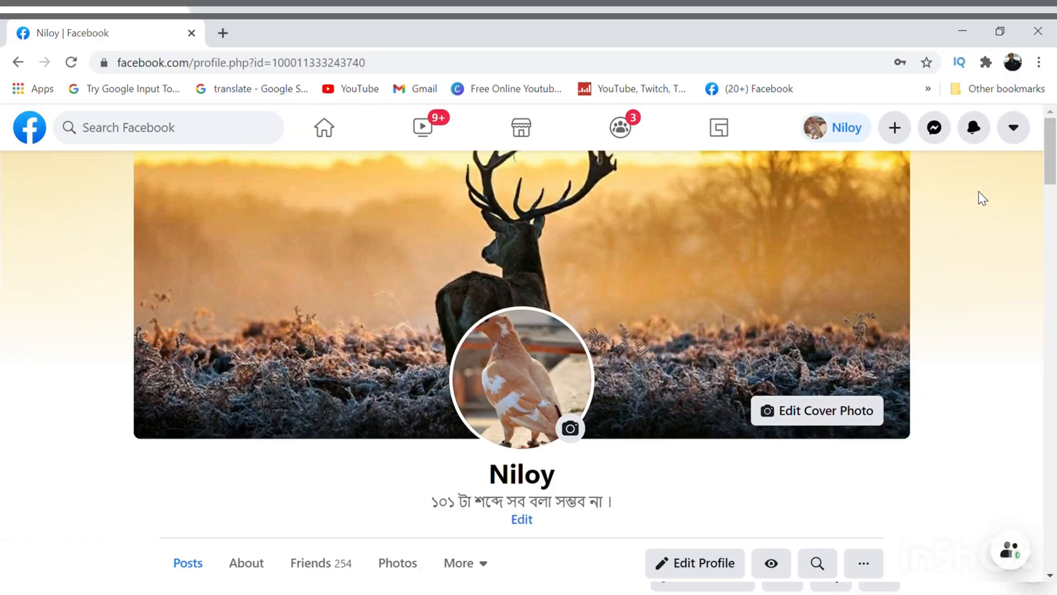
{"action": "mouse_move", "coordinate": [282, 62]}
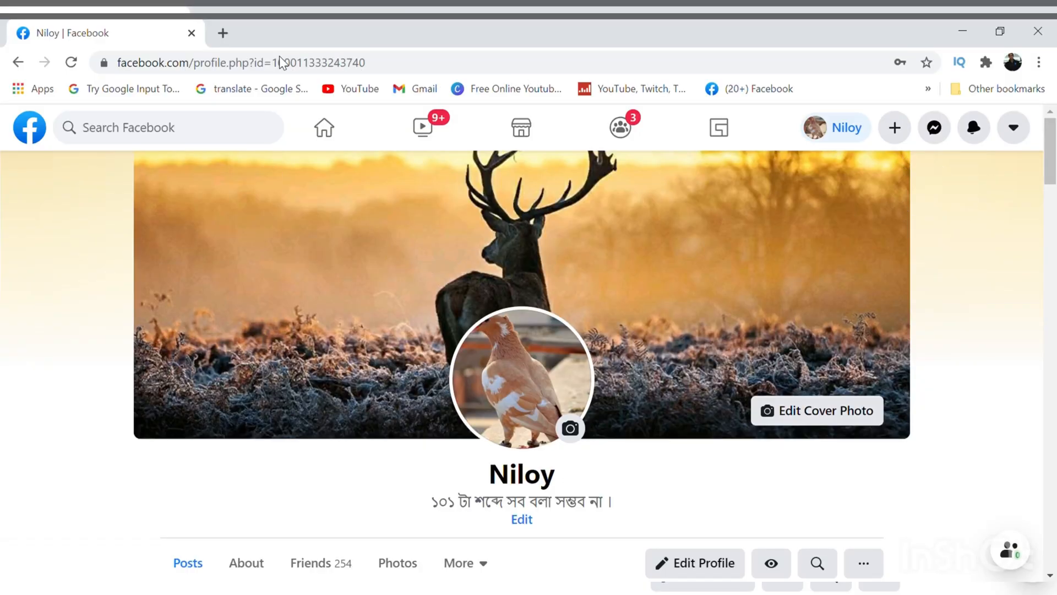
{"action": "mouse_move", "coordinate": [708, 271]}
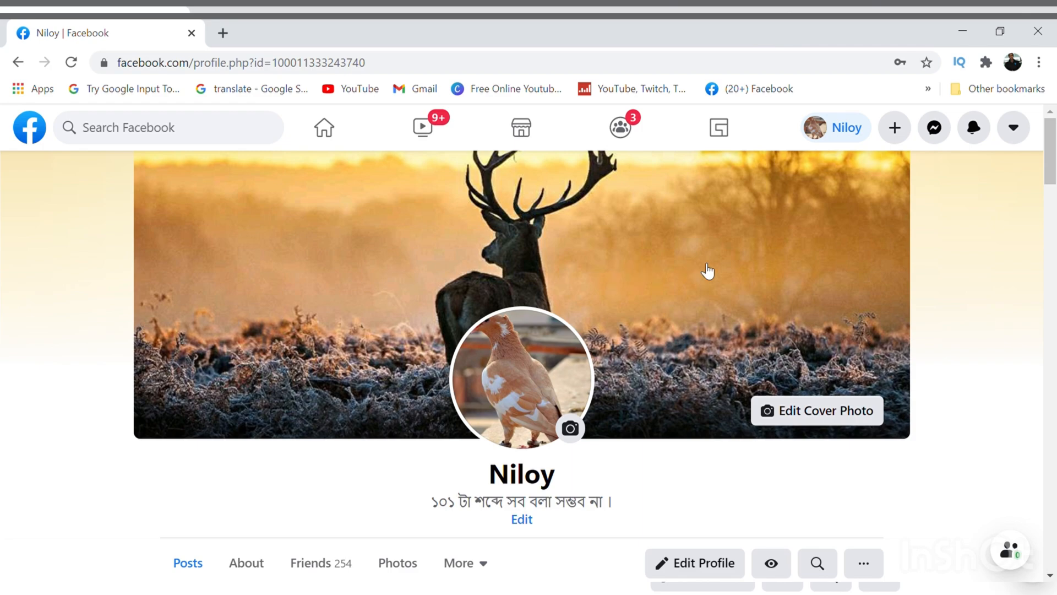
{"action": "mouse_move", "coordinate": [579, 108]}
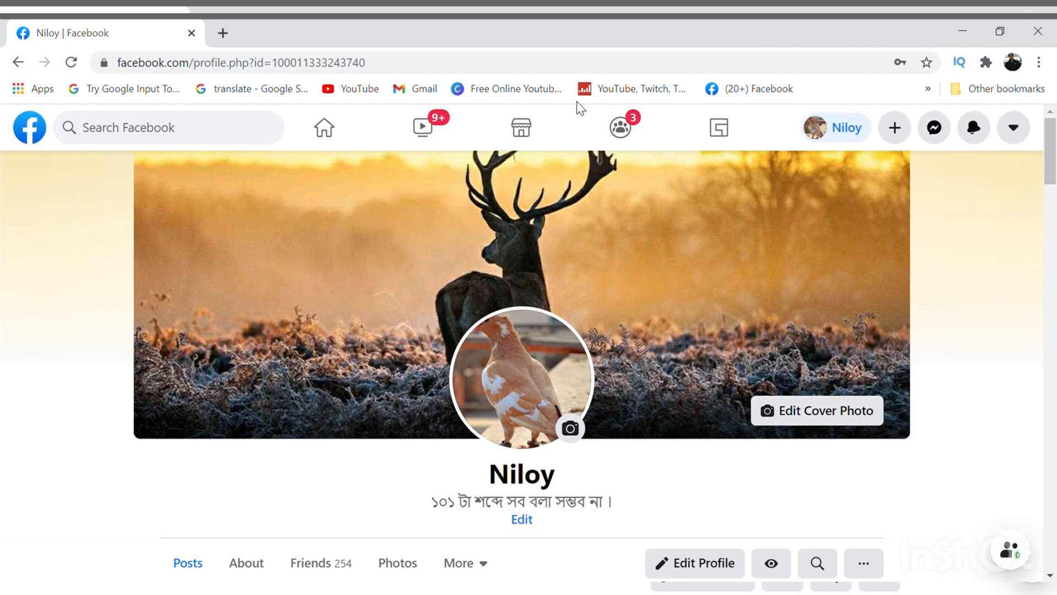
- Go to Settings & Privacy > Privacy Shortcuts and scroll to the Account Security section
{"action": "scroll", "scroll_direction": "down", "scroll_amount": 3}
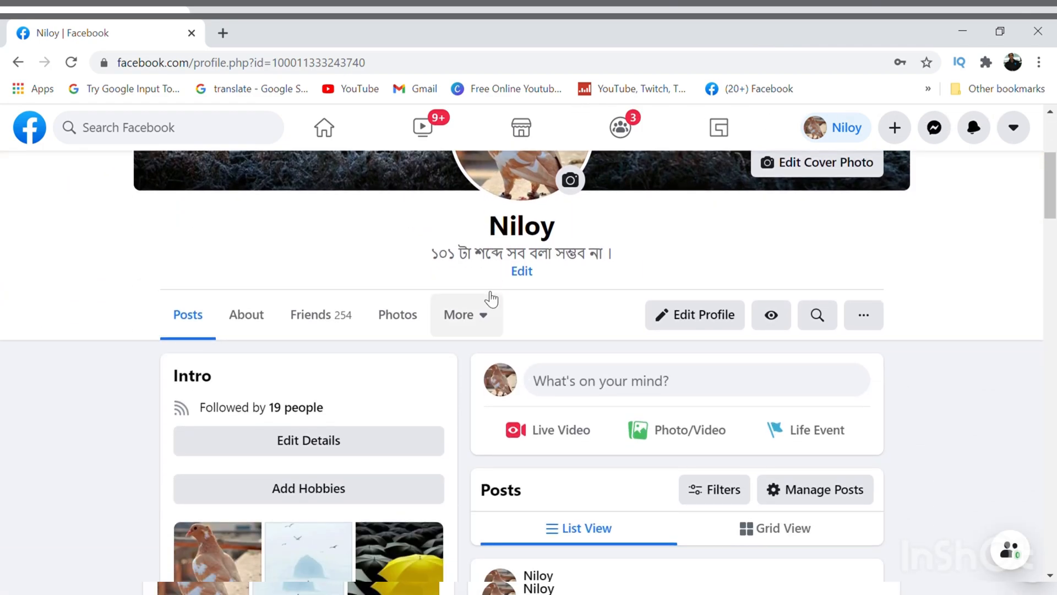
{"action": "scroll", "scroll_direction": "down", "scroll_amount": 3}
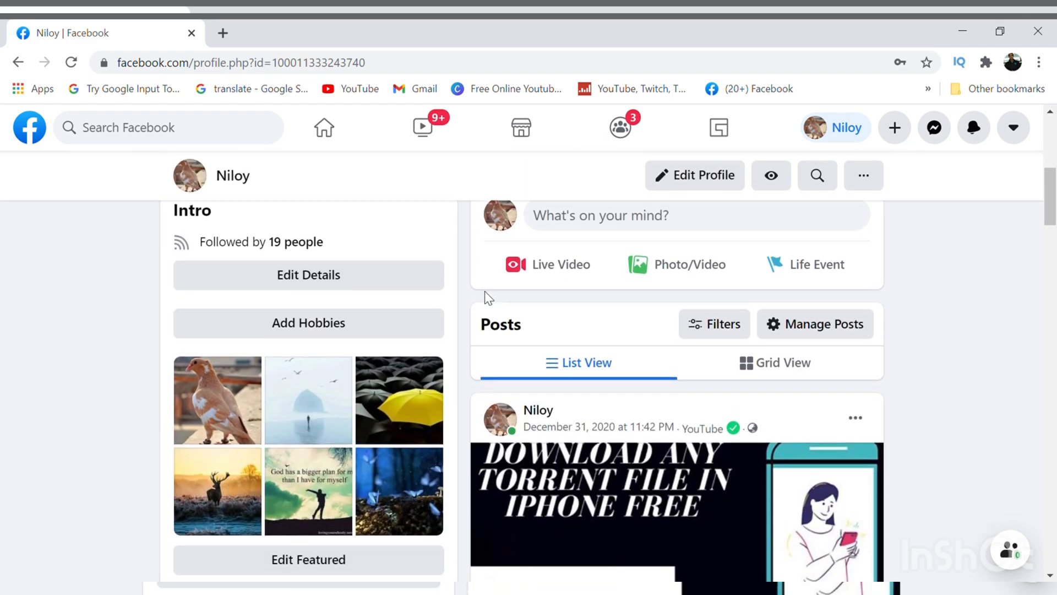
{"action": "scroll", "scroll_direction": "down", "scroll_amount": 3}
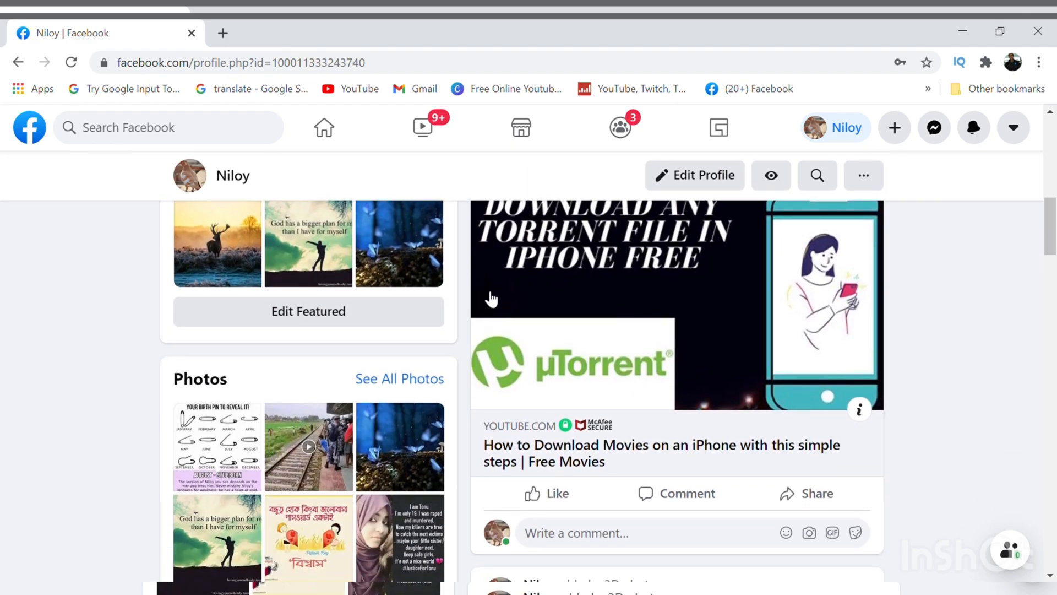
{"action": "scroll", "scroll_direction": "down", "scroll_amount": 3}
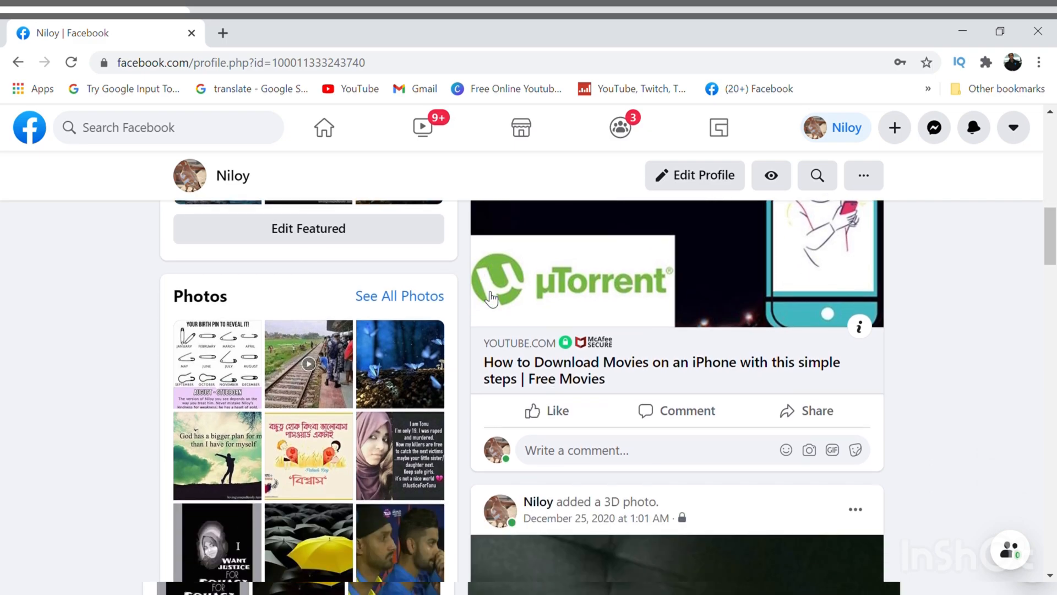
{"action": "scroll", "scroll_direction": "up", "scroll_amount": 3}
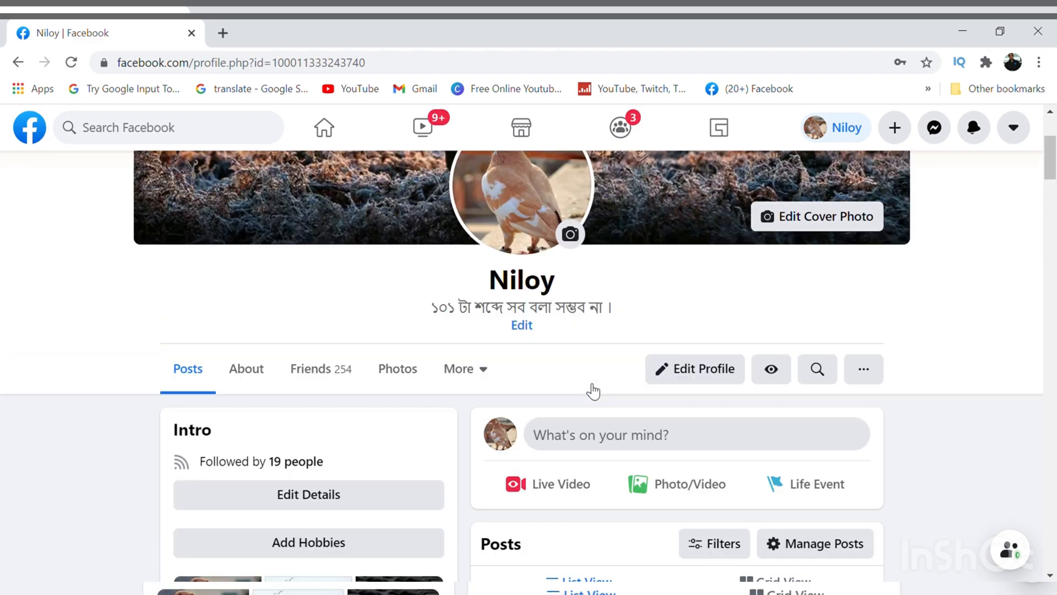
{"action": "scroll", "scroll_direction": "up", "scroll_amount": 3}
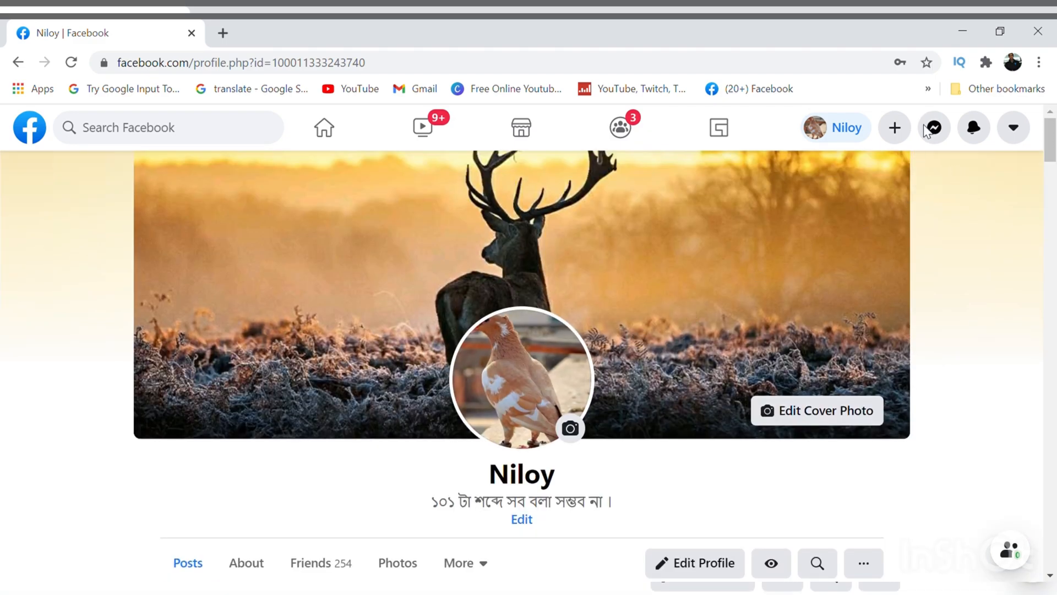
{"action": "mouse_move", "coordinate": [1037, 132]}
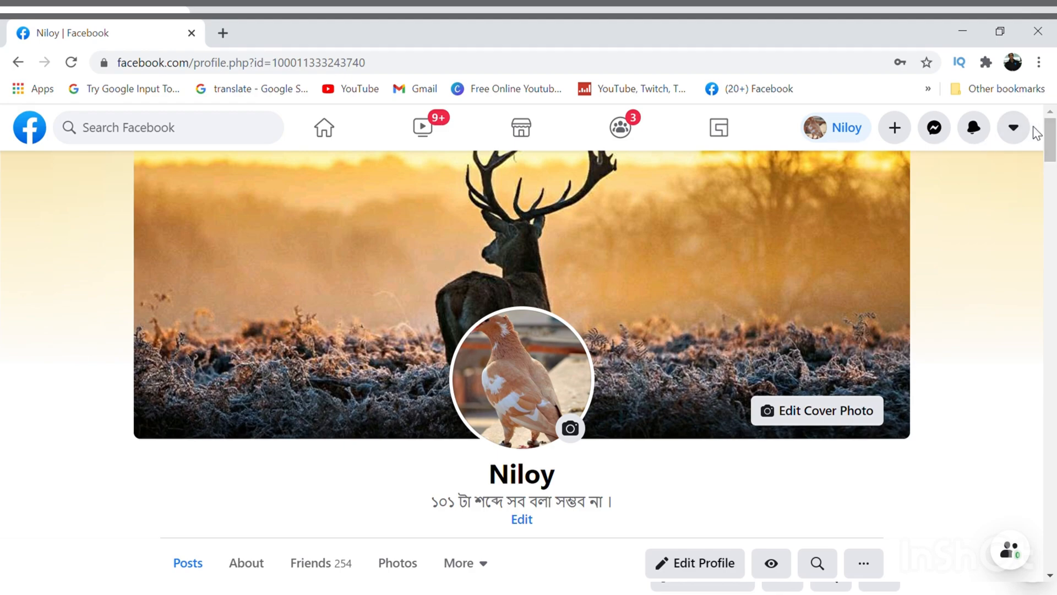
{"action": "left_click", "coordinate": [1013, 127]}
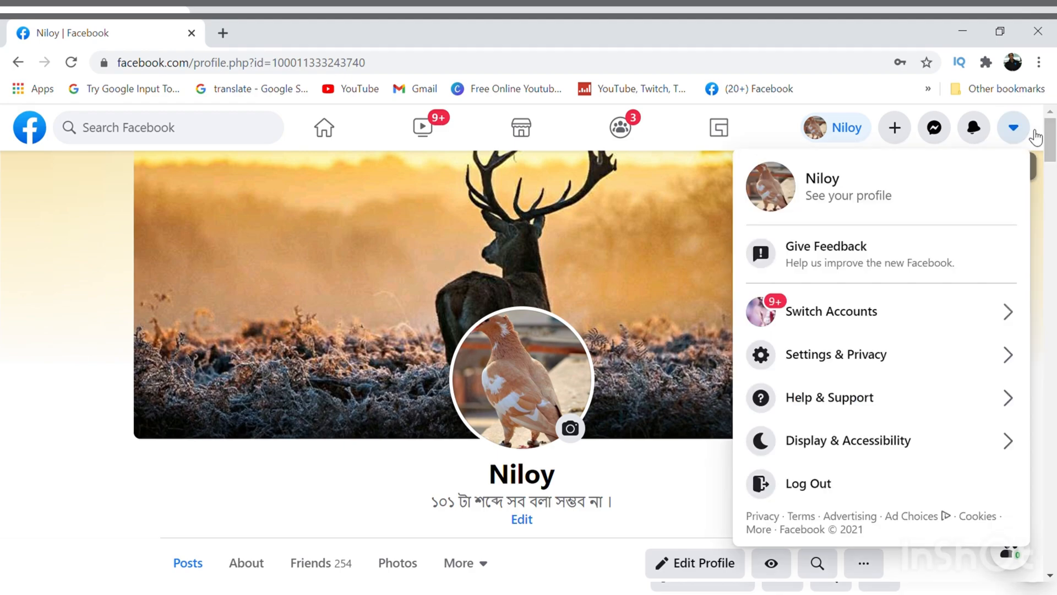
{"action": "mouse_move", "coordinate": [836, 354]}
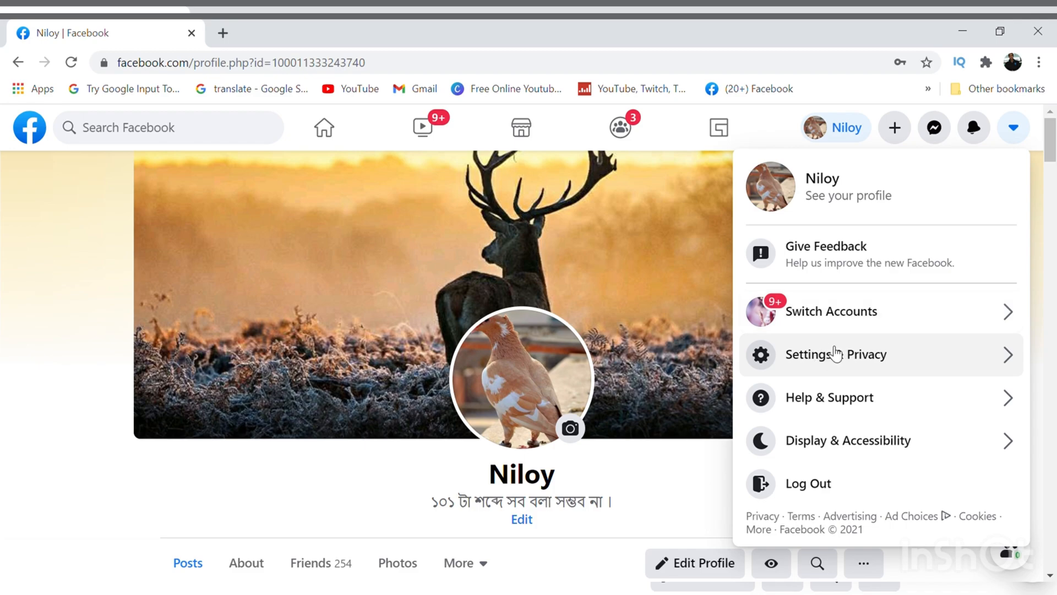
{"action": "left_click", "coordinate": [836, 354]}
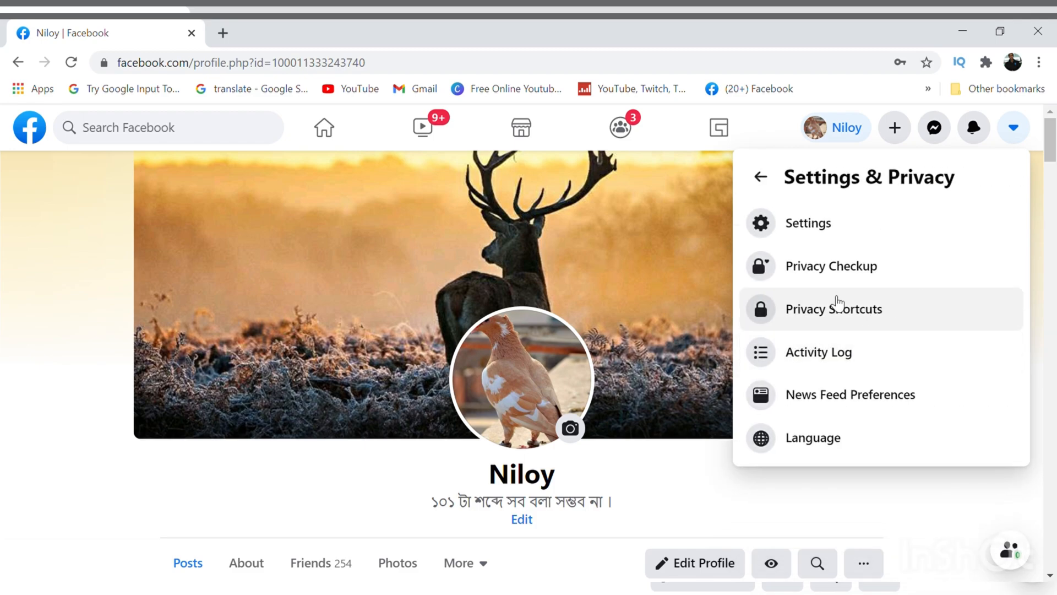
{"action": "mouse_move", "coordinate": [823, 316]}
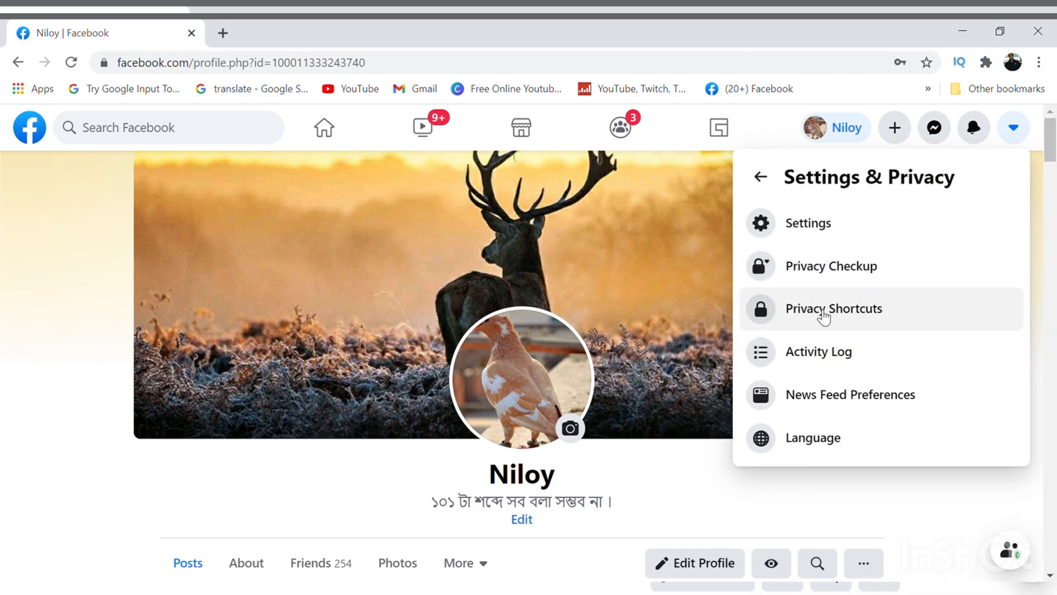
{"action": "left_click", "coordinate": [834, 308]}
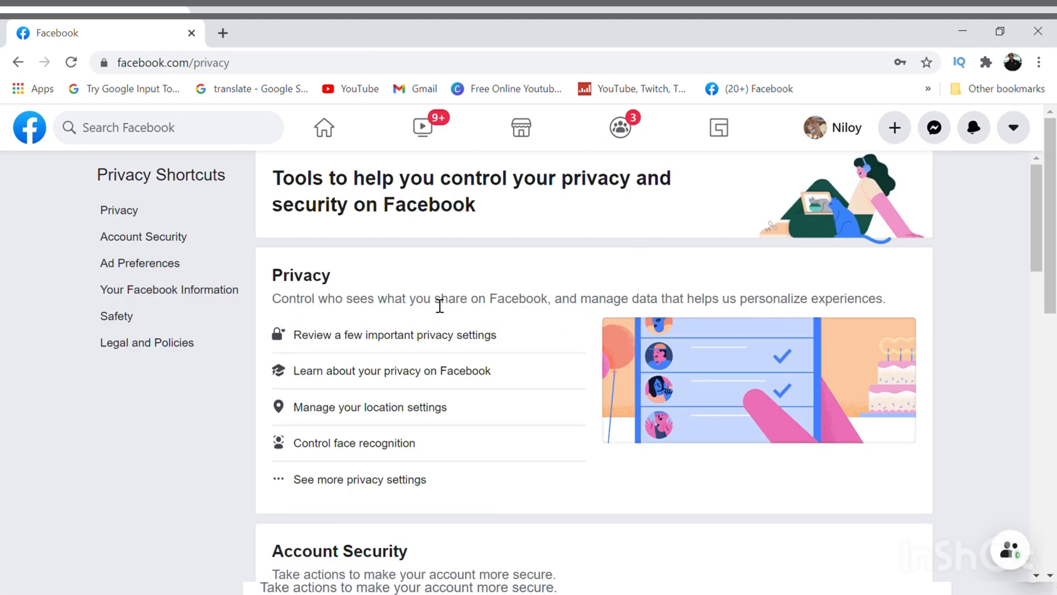
{"action": "scroll", "scroll_direction": "down", "scroll_amount": 3}
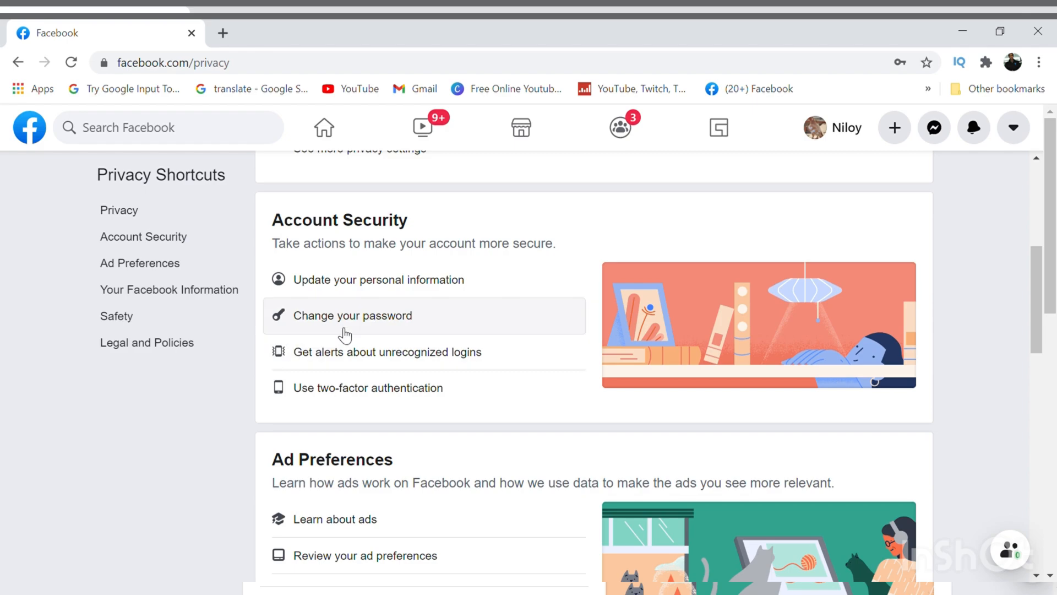
{"action": "mouse_move", "coordinate": [373, 330]}
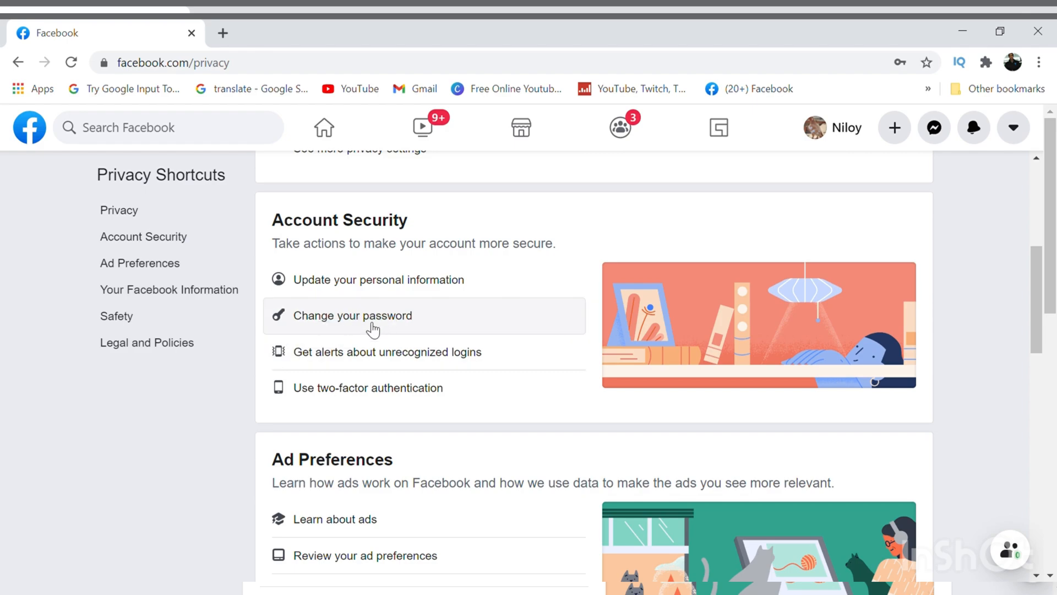
- Open the Security and Login page, expand the logged-in sessions list, and scroll to Login
{"action": "left_click", "coordinate": [352, 315]}
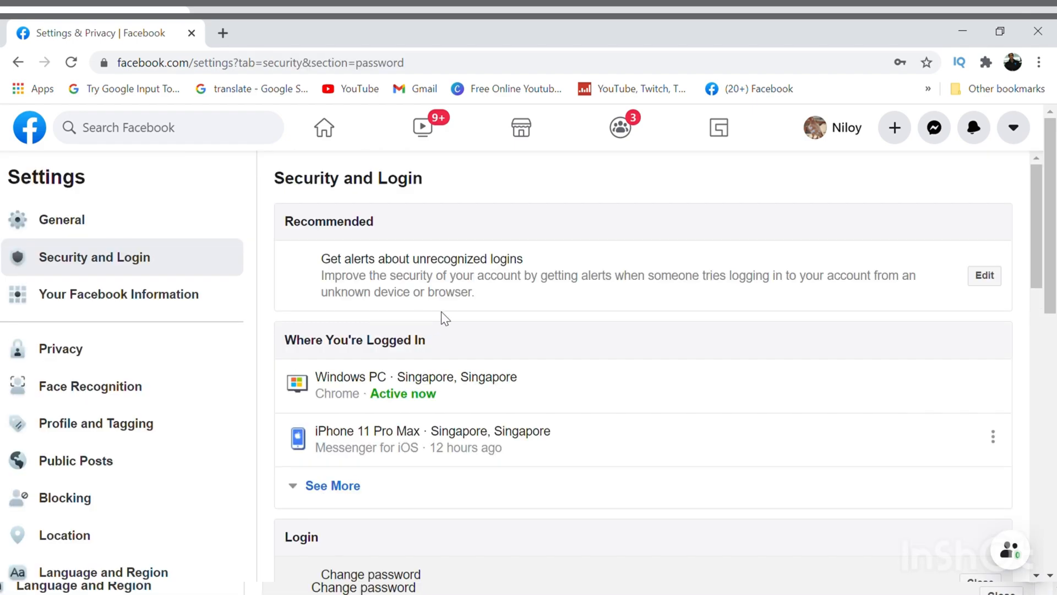
{"action": "scroll", "scroll_direction": "down", "scroll_amount": 3}
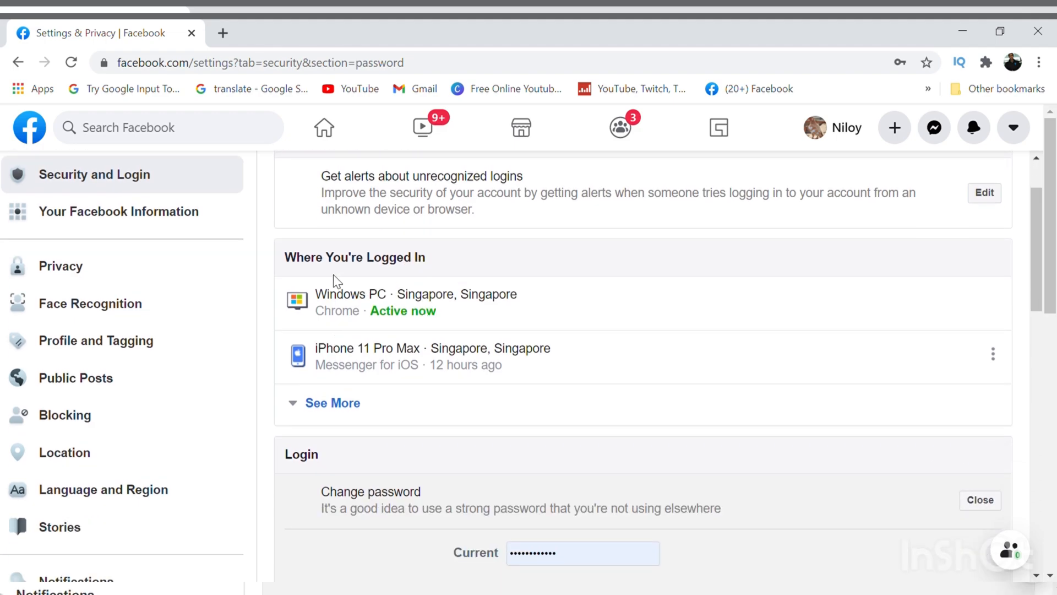
{"action": "mouse_move", "coordinate": [375, 378]}
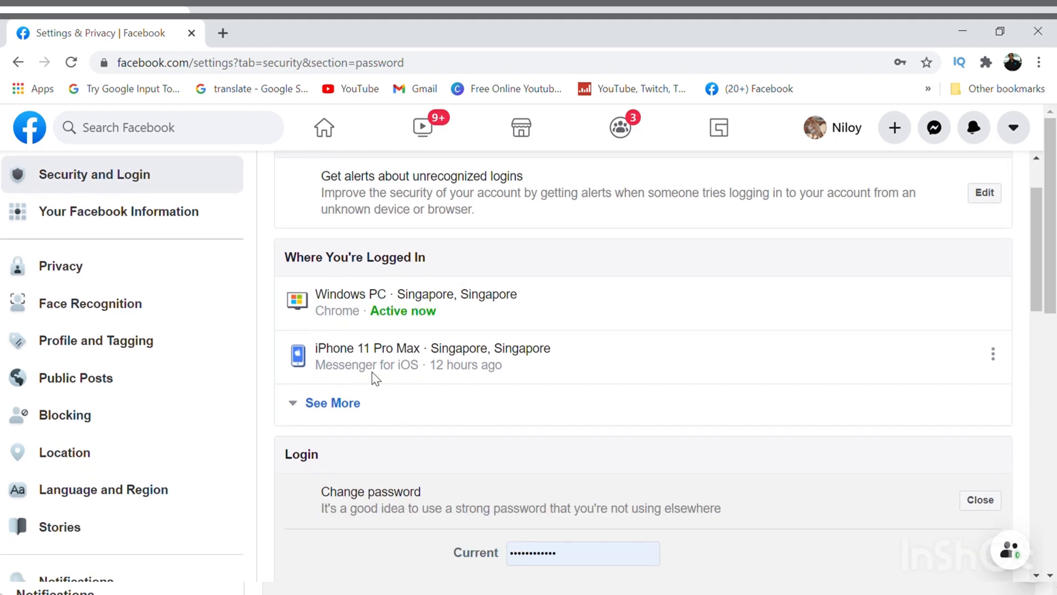
{"action": "left_click", "coordinate": [331, 403]}
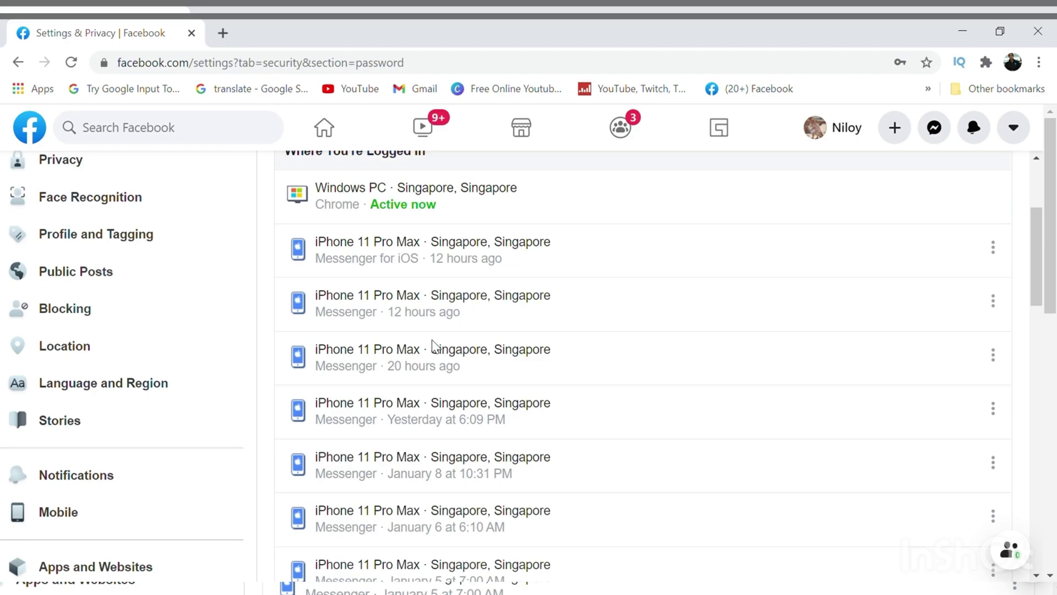
{"action": "scroll", "scroll_direction": "down", "scroll_amount": 3}
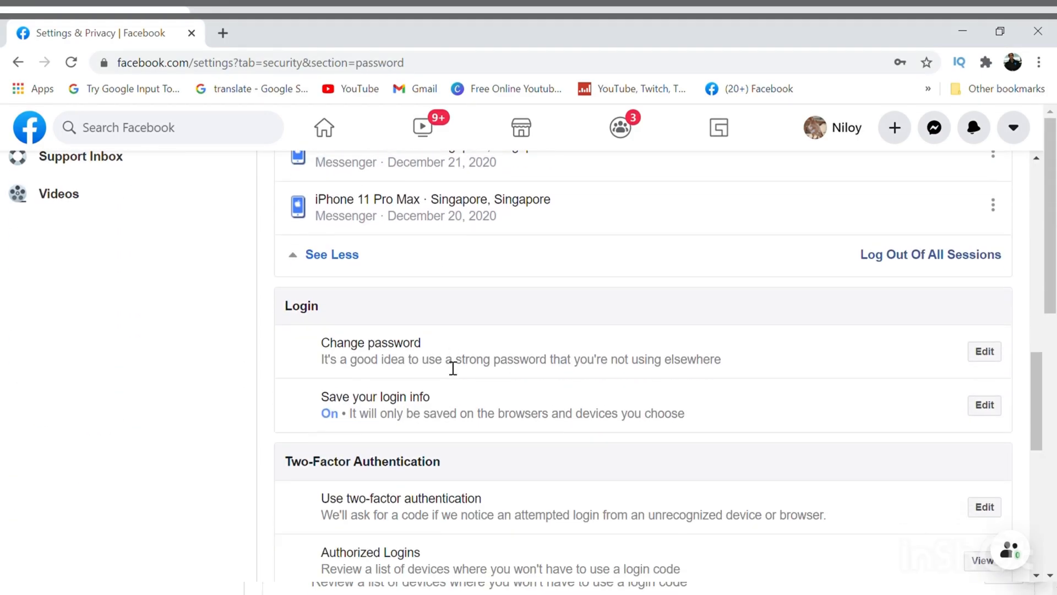
{"action": "scroll", "scroll_direction": "down", "scroll_amount": 3}
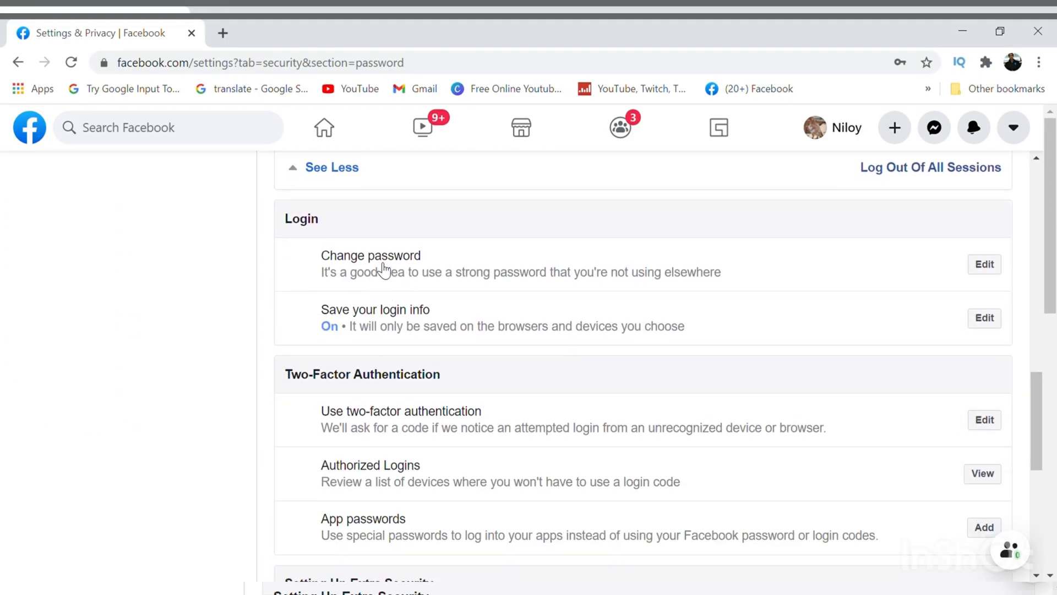
{"action": "mouse_move", "coordinate": [351, 284]}
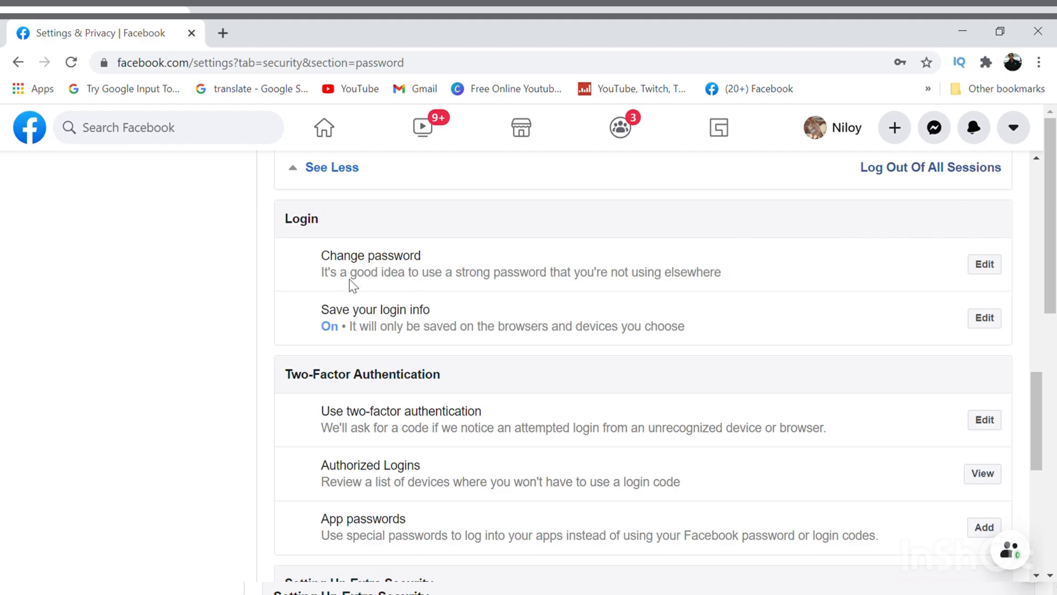
{"action": "mouse_move", "coordinate": [984, 264]}
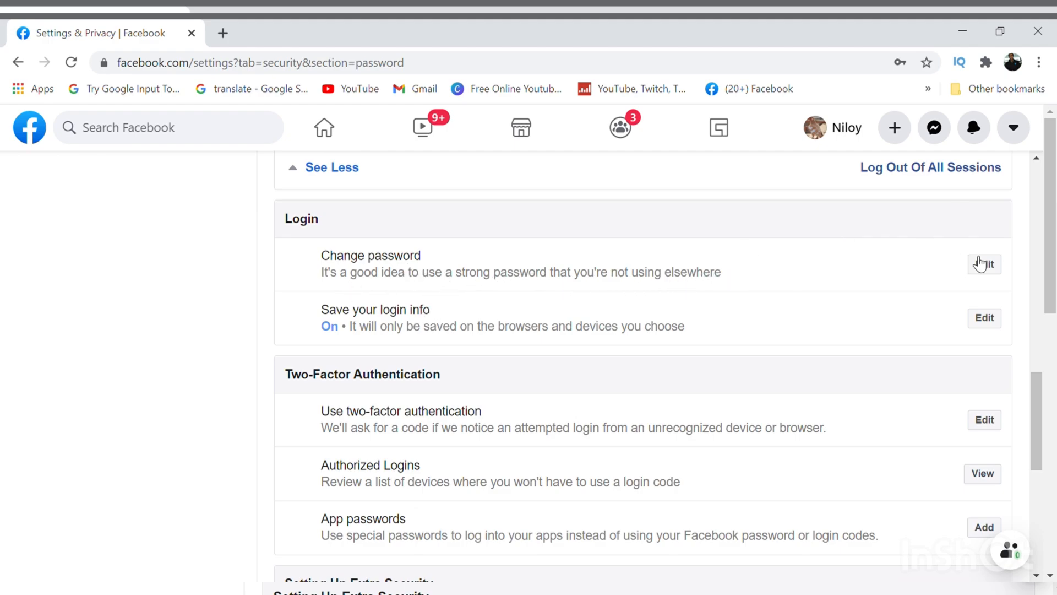
- Enter the current password, then a strong new password retyped identically
{"action": "scroll", "scroll_direction": "down", "scroll_amount": 3}
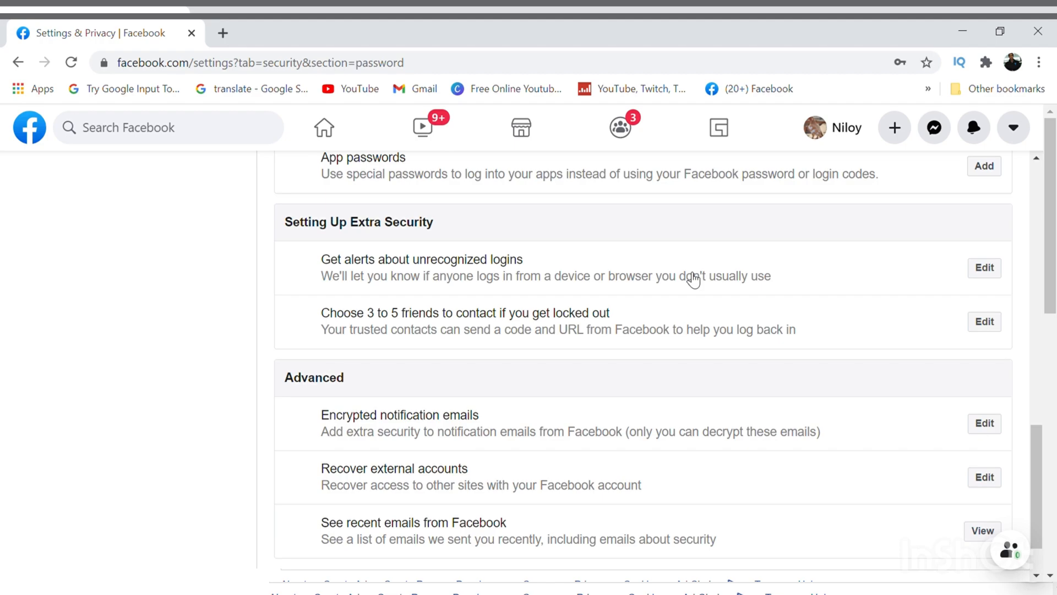
{"action": "scroll", "scroll_direction": "up", "scroll_amount": 3}
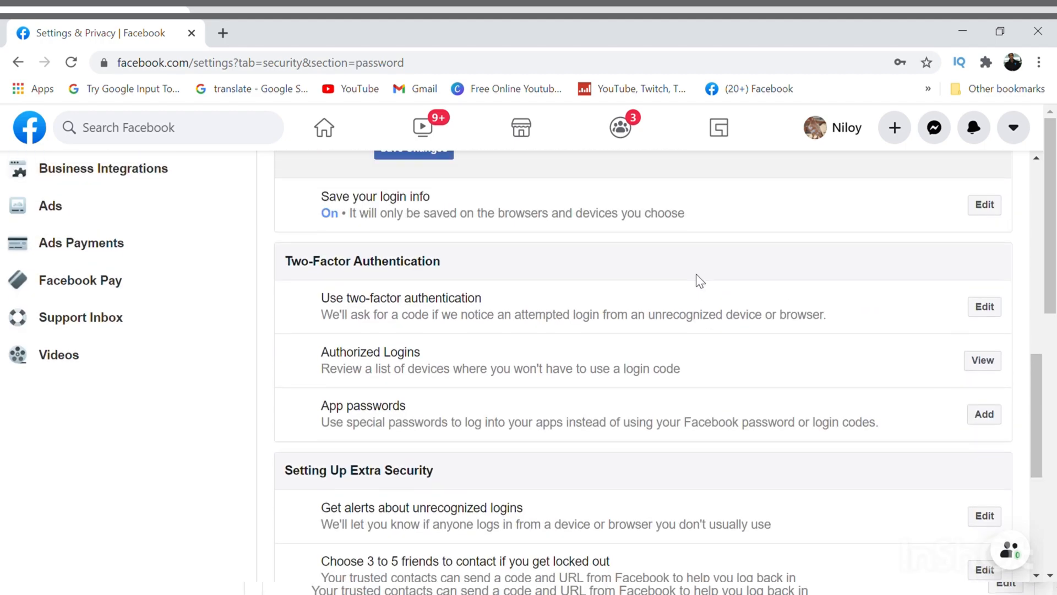
{"action": "scroll", "scroll_direction": "up", "scroll_amount": 3}
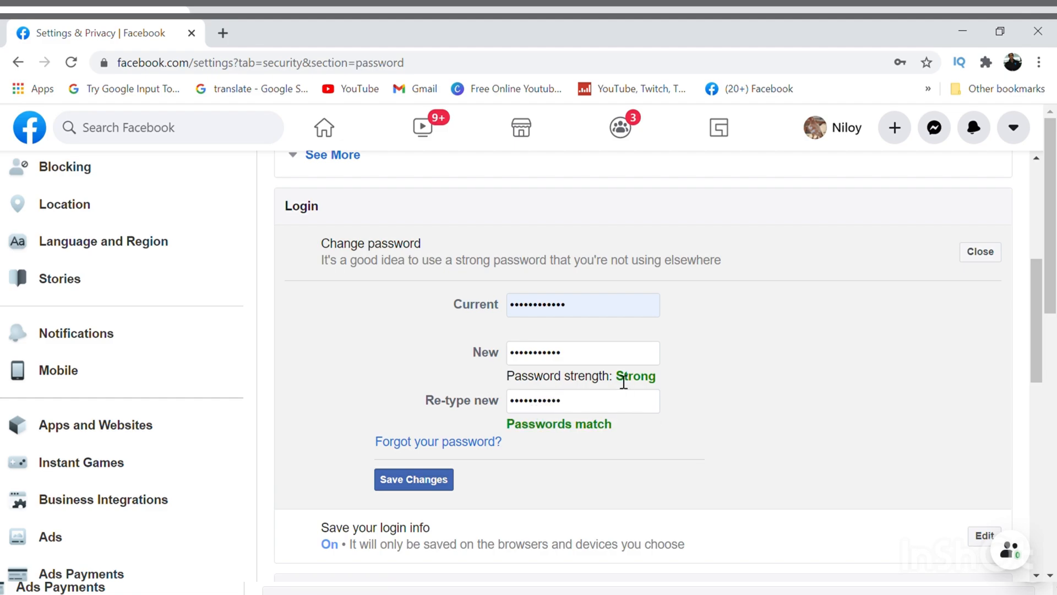
{"action": "scroll", "scroll_direction": "down", "scroll_amount": 3}
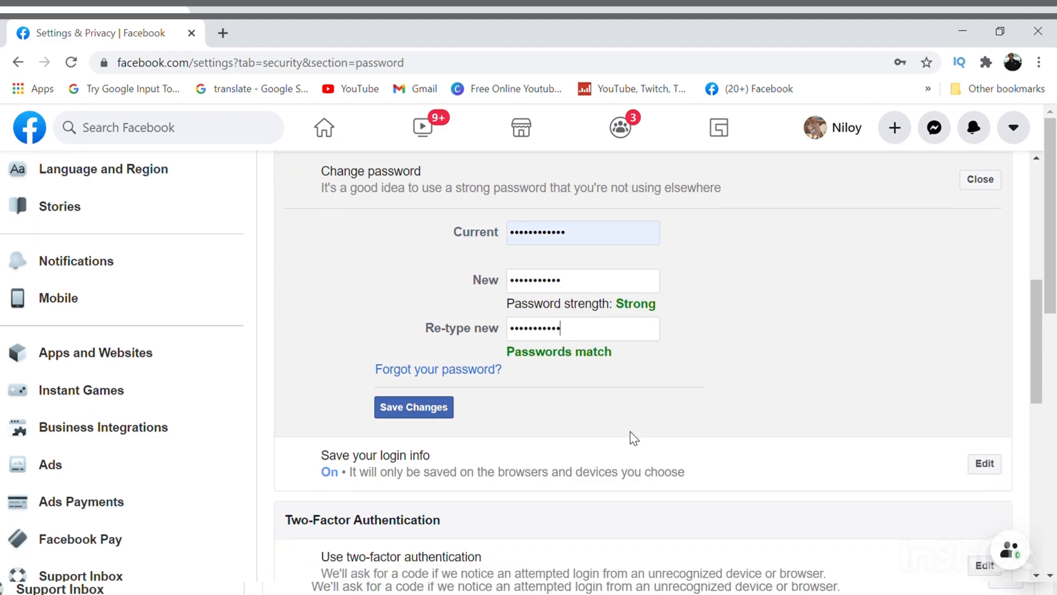
- Save the new password and continue with Review other devices in the confirmation dialog
{"action": "left_click", "coordinate": [414, 406]}
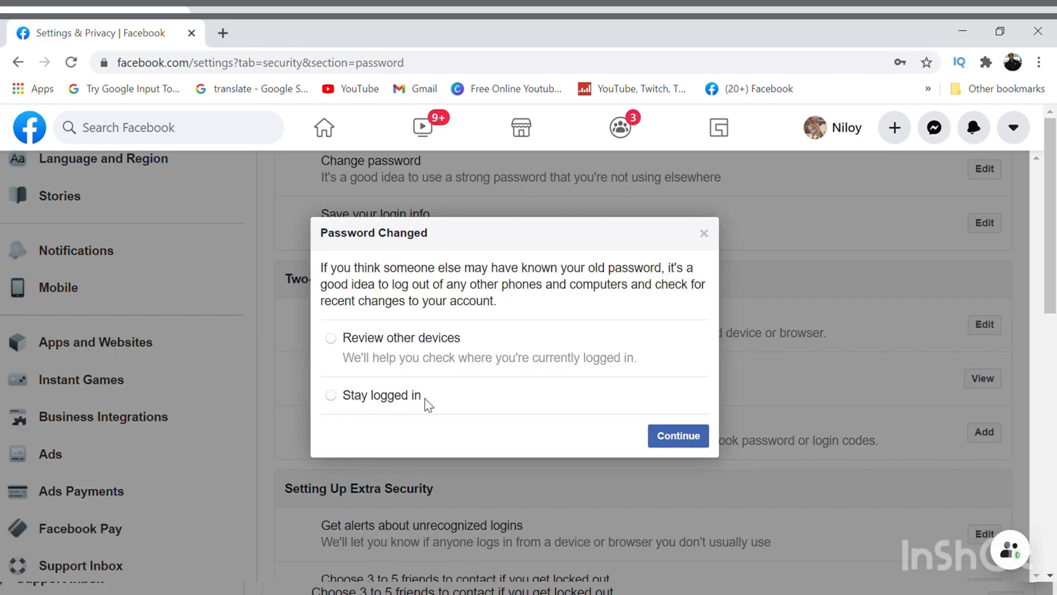
{"action": "mouse_move", "coordinate": [405, 246]}
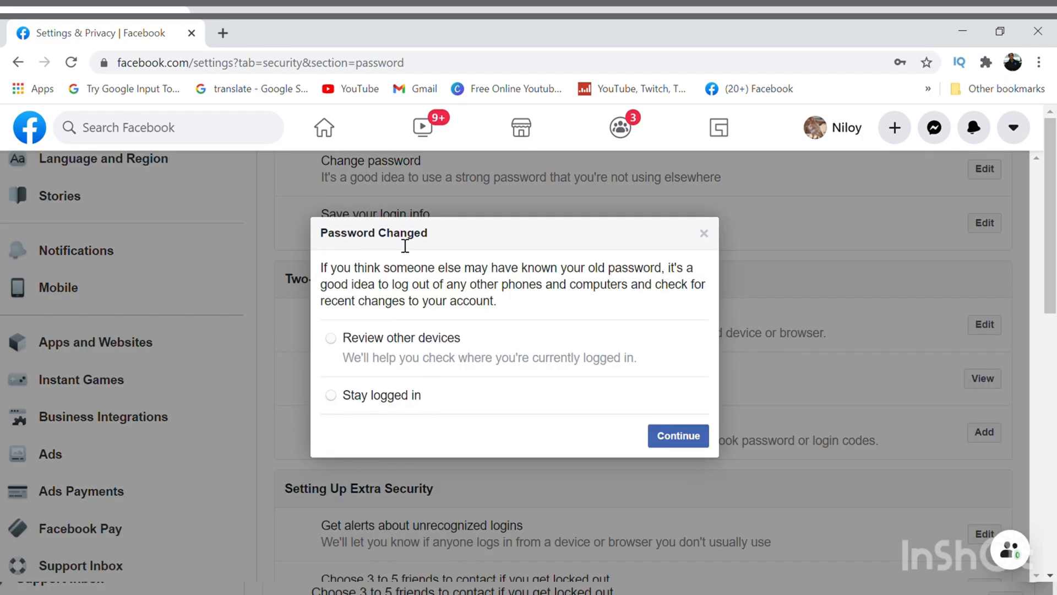
{"action": "mouse_move", "coordinate": [450, 319]}
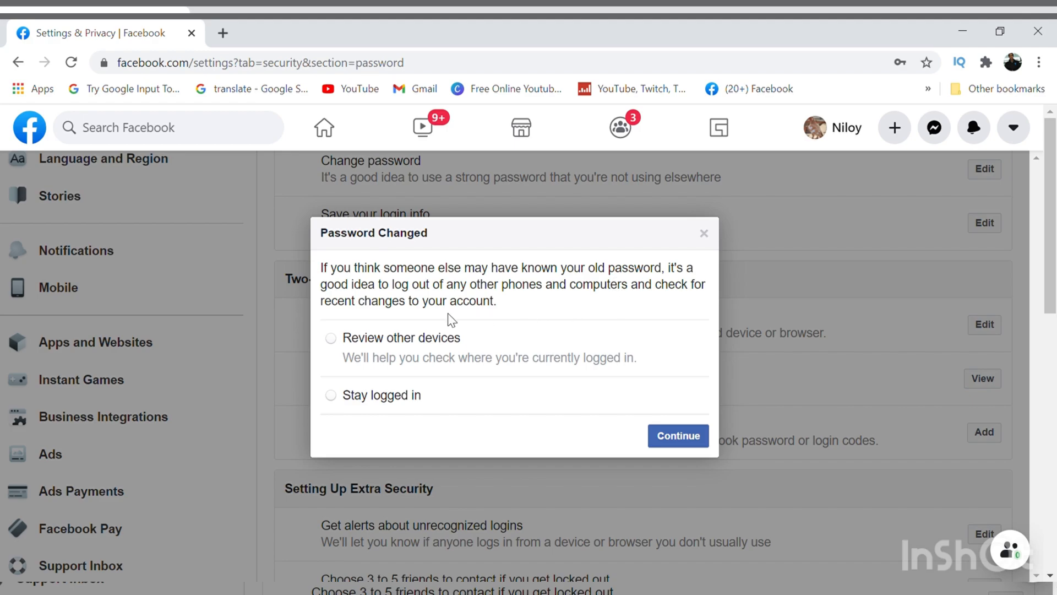
{"action": "mouse_move", "coordinate": [378, 309]}
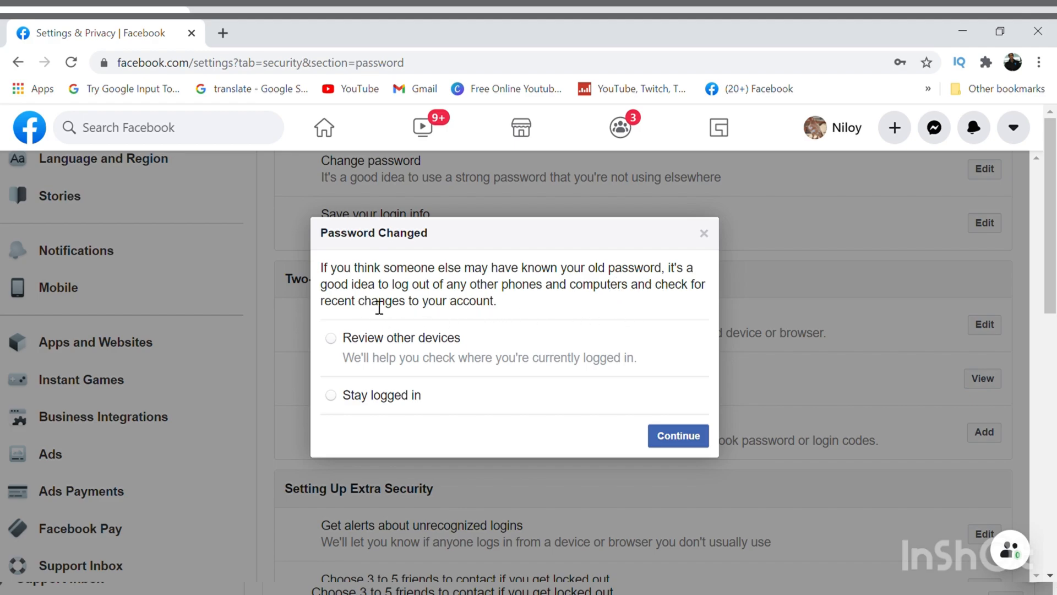
{"action": "left_click", "coordinate": [331, 337]}
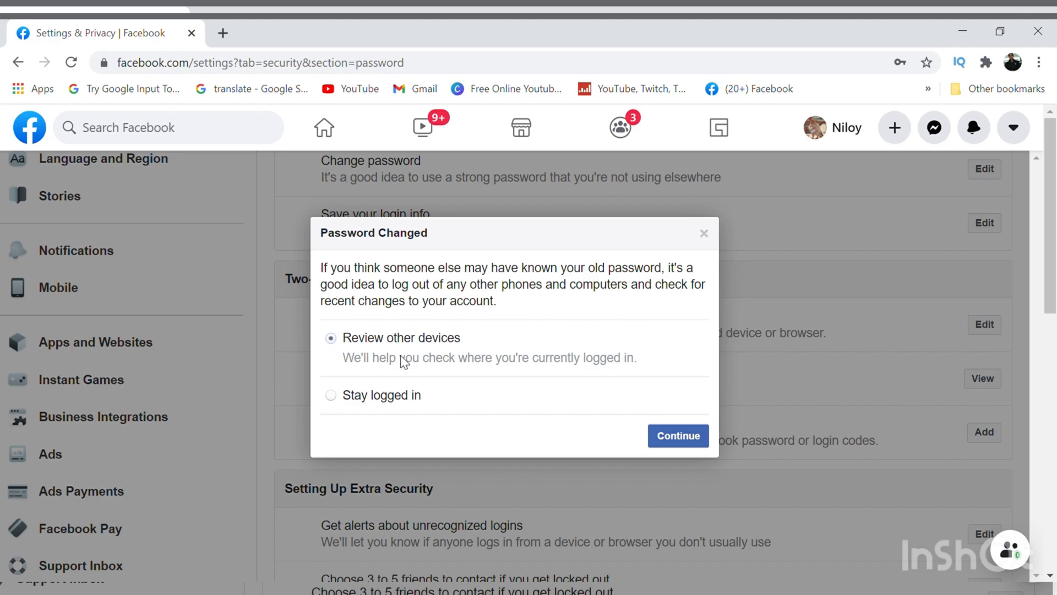
{"action": "left_click", "coordinate": [678, 437]}
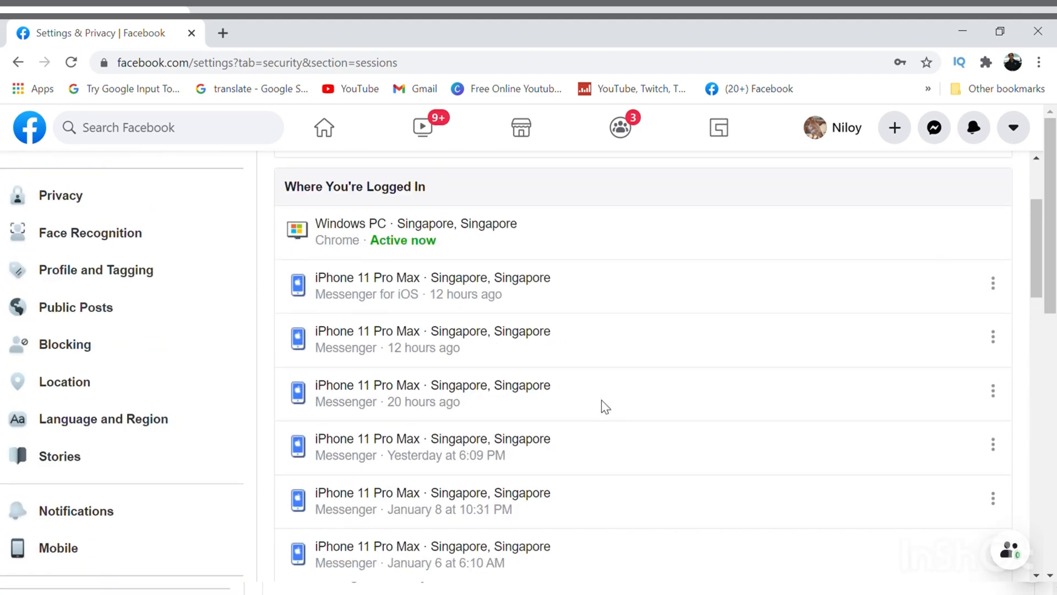
- Scroll the Where You're Logged In list down to Log Out Of All Sessions and back
{"action": "scroll", "scroll_direction": "up", "scroll_amount": 3}
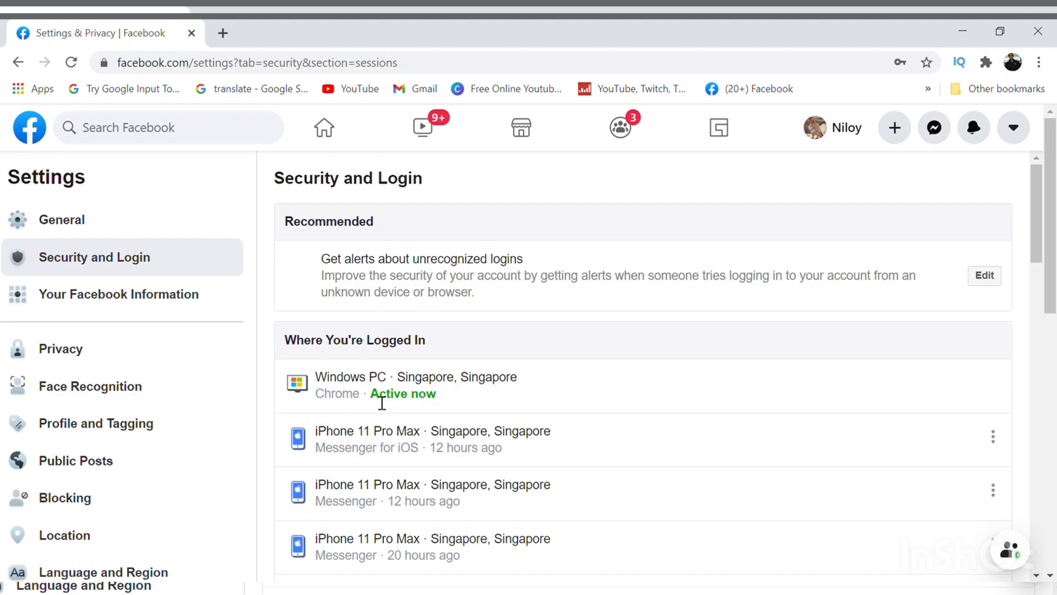
{"action": "scroll", "scroll_direction": "down", "scroll_amount": 3}
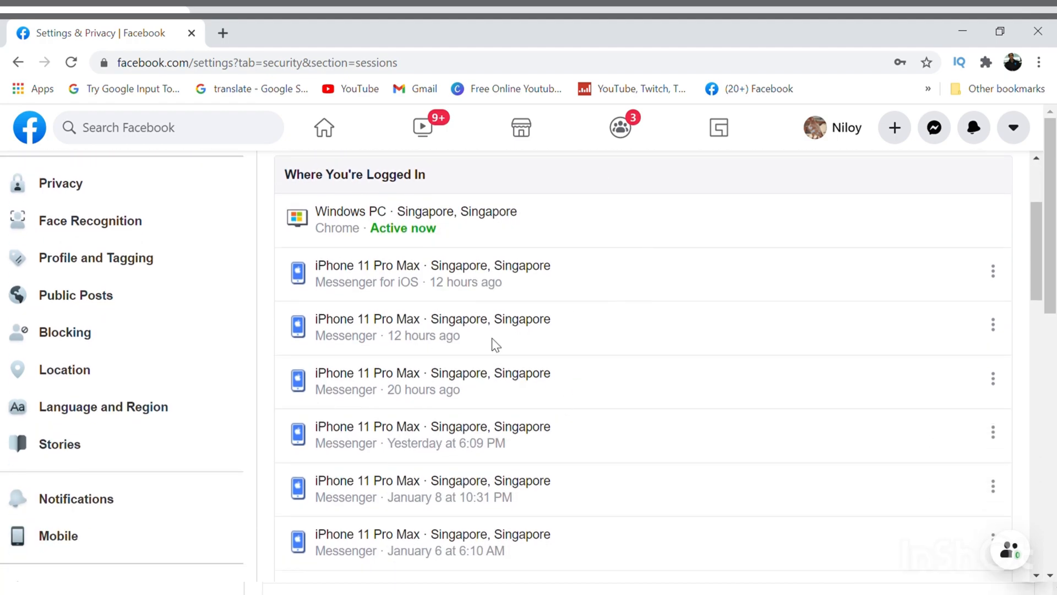
{"action": "scroll", "scroll_direction": "down", "scroll_amount": 3}
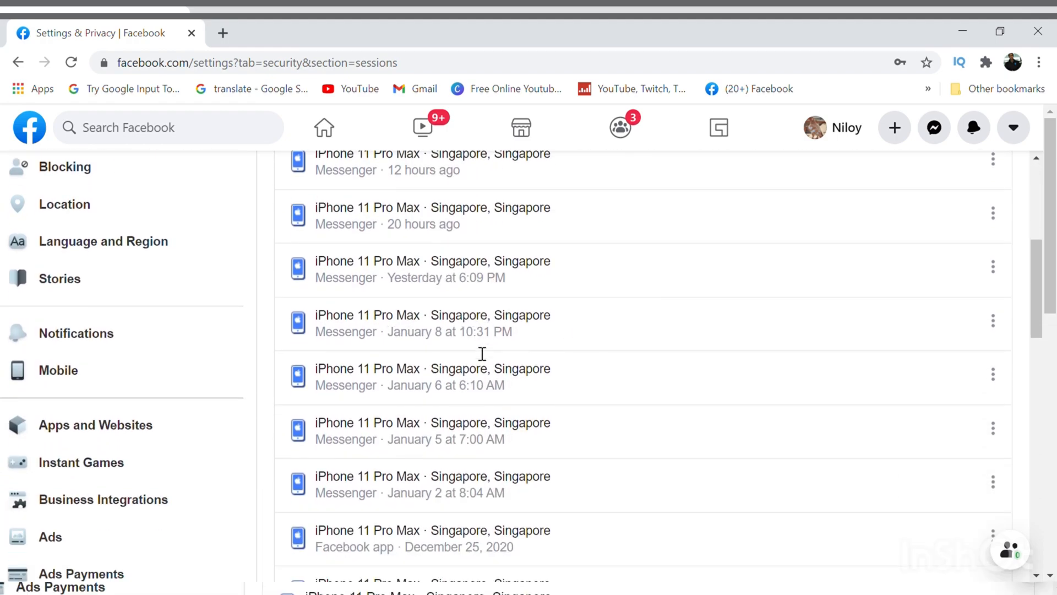
{"action": "scroll", "scroll_direction": "down", "scroll_amount": 3}
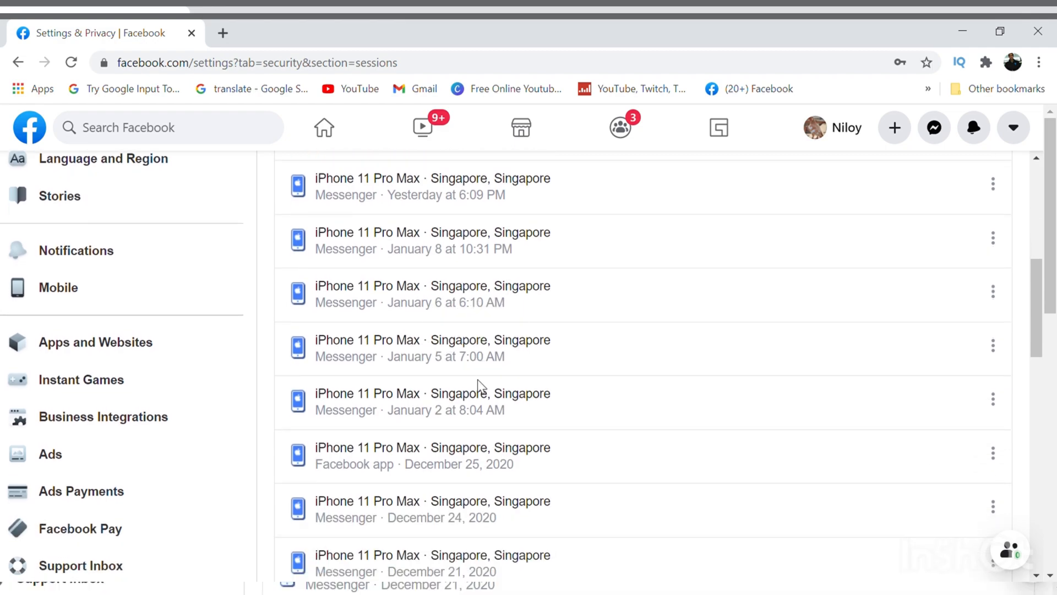
{"action": "scroll", "scroll_direction": "down", "scroll_amount": 3}
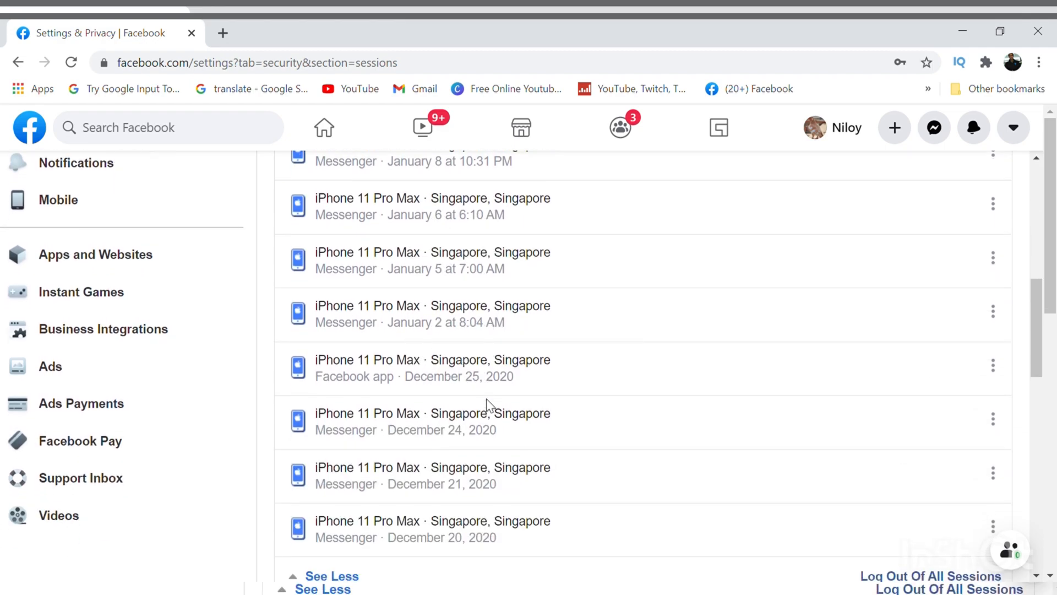
{"action": "scroll", "scroll_direction": "down", "scroll_amount": 3}
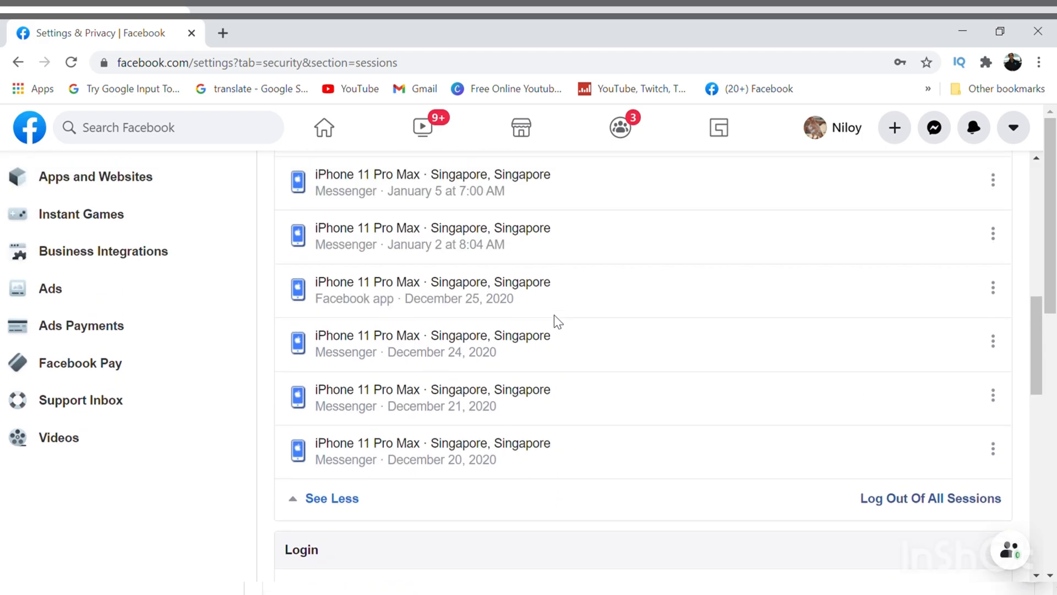
{"action": "scroll", "scroll_direction": "up", "scroll_amount": 3}
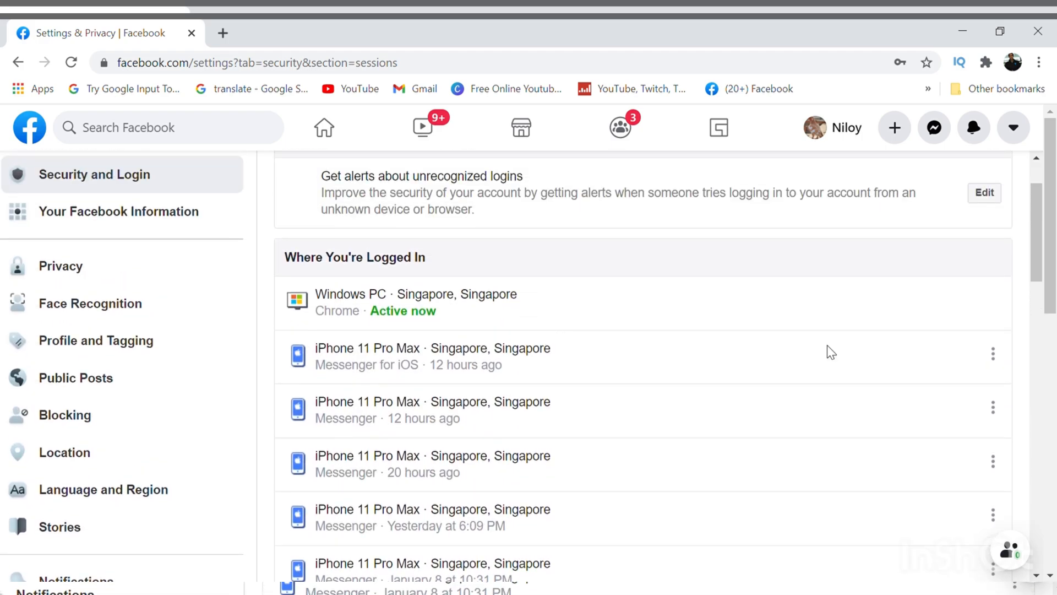
{"action": "left_click", "coordinate": [991, 353]}
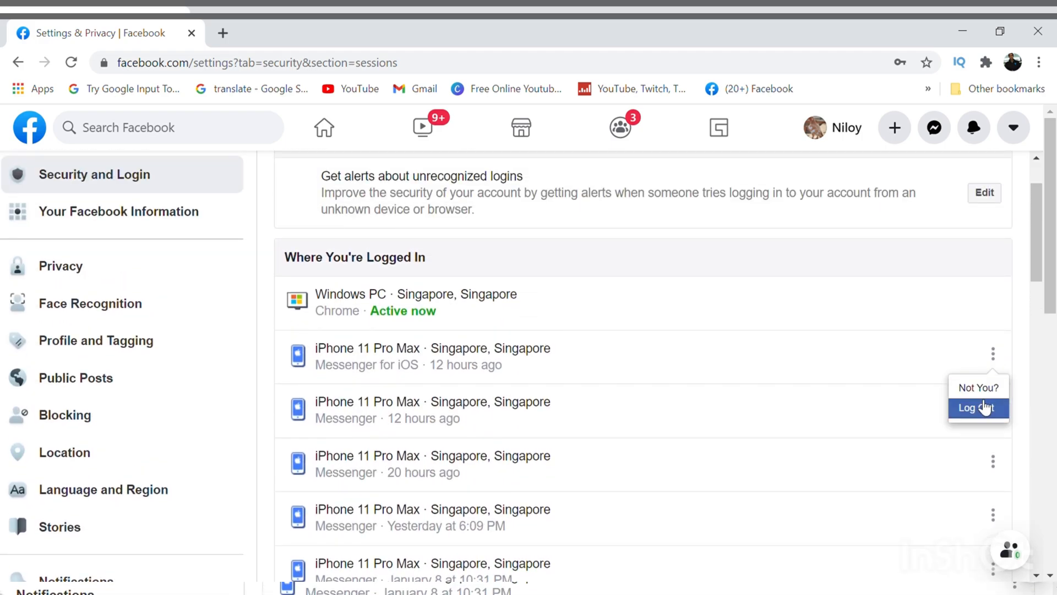
{"action": "left_click", "coordinate": [971, 408]}
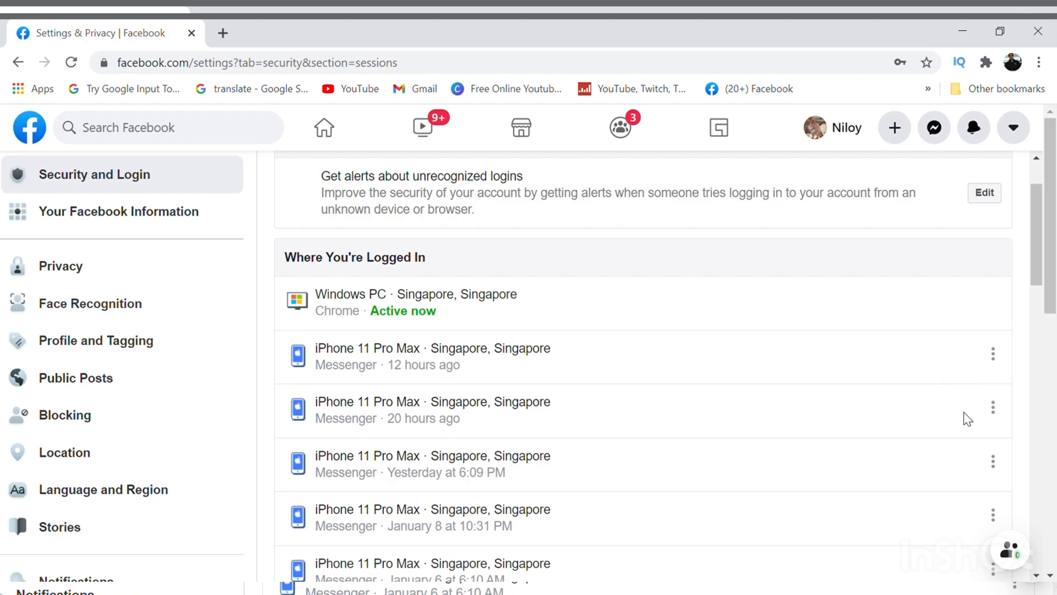
{"action": "scroll", "scroll_direction": "down", "scroll_amount": 3}
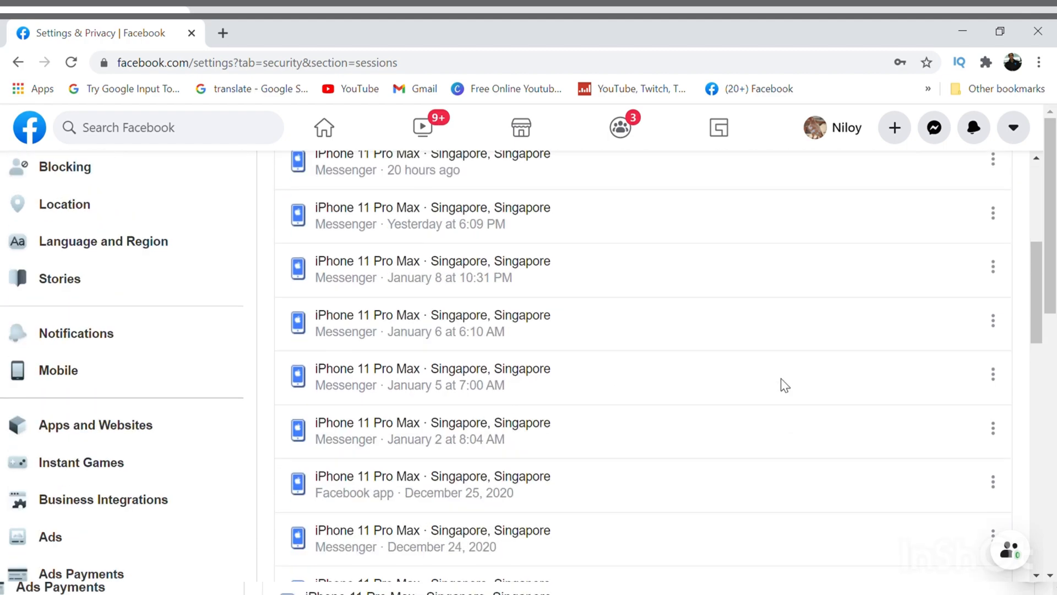
{"action": "scroll", "scroll_direction": "down", "scroll_amount": 3}
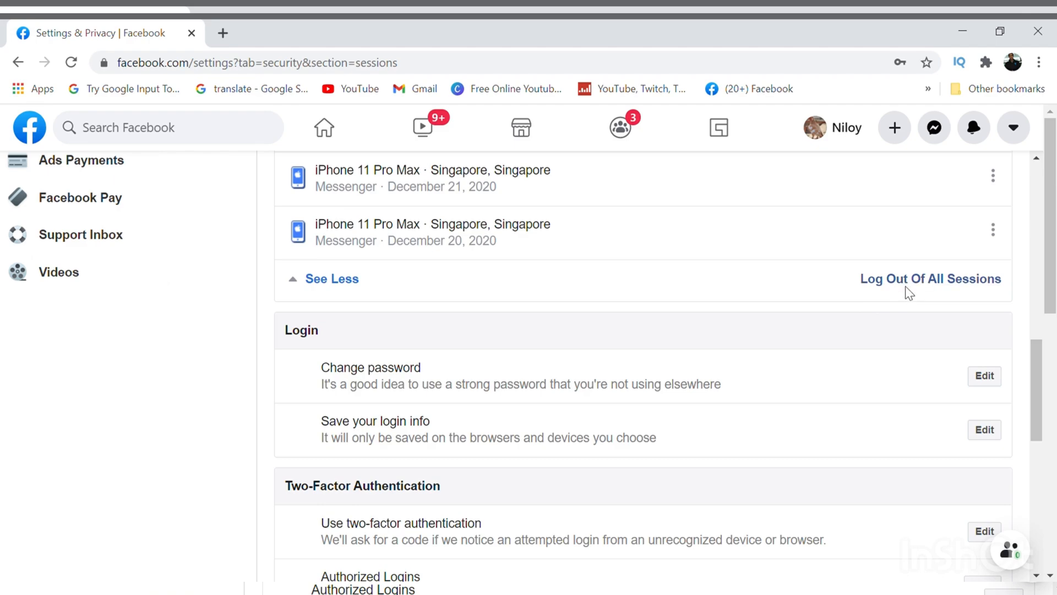
{"action": "mouse_move", "coordinate": [930, 283]}
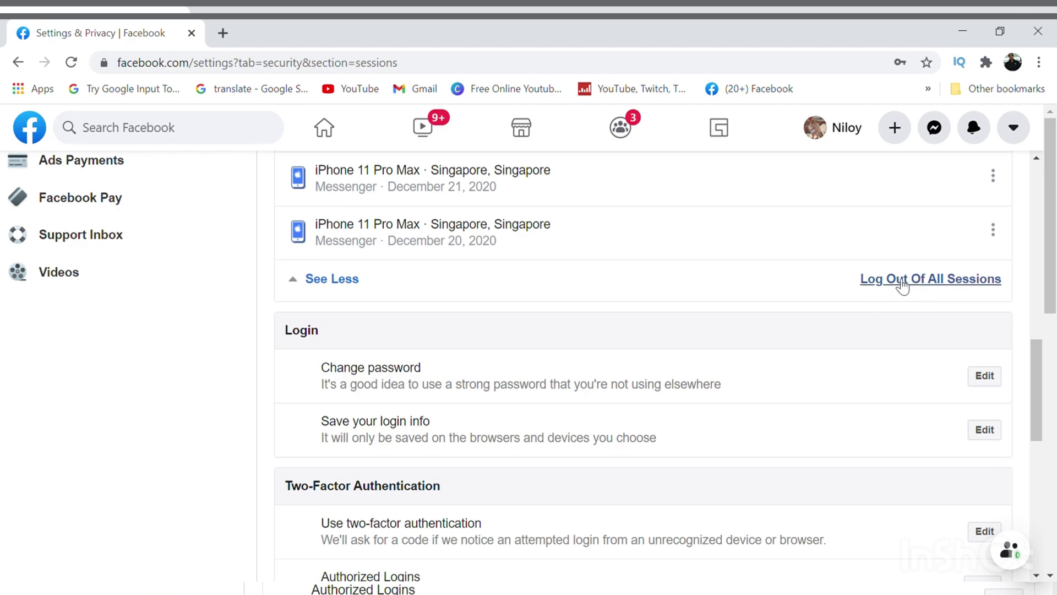
{"action": "mouse_move", "coordinate": [904, 285]}
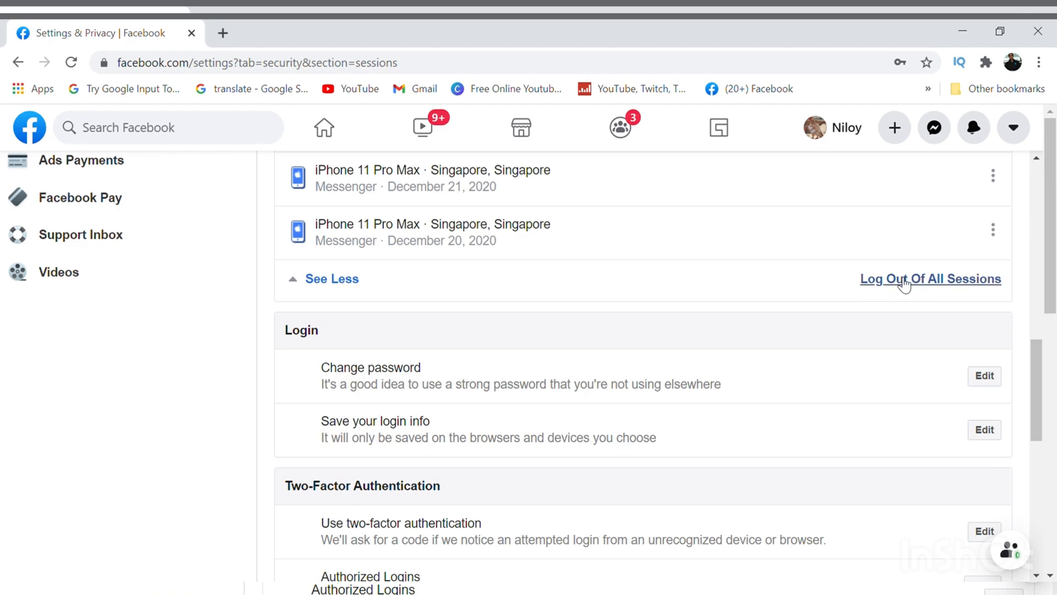
{"action": "mouse_move", "coordinate": [926, 290]}
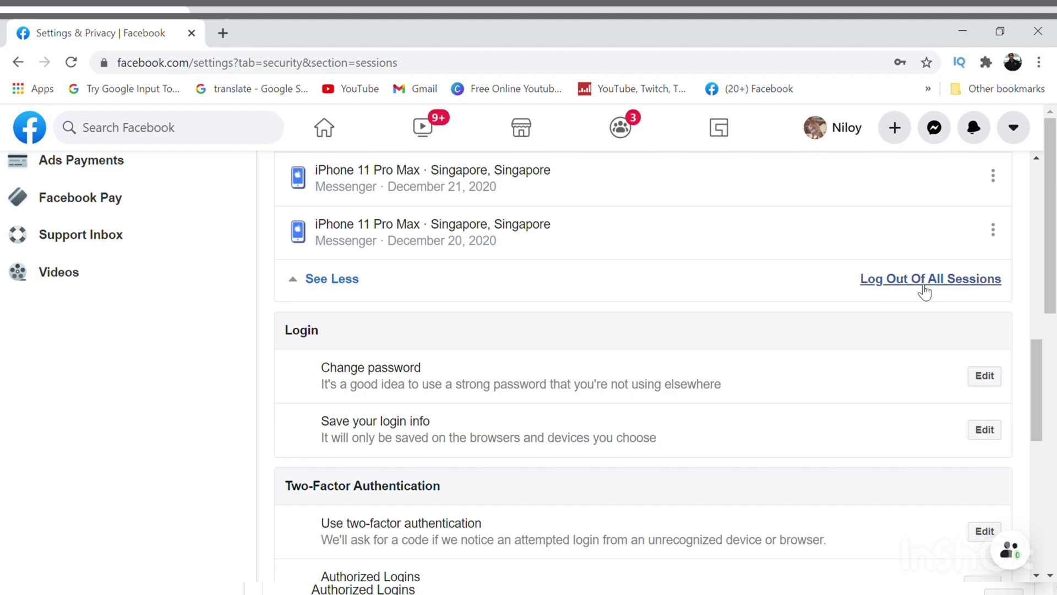
{"action": "mouse_move", "coordinate": [917, 283]}
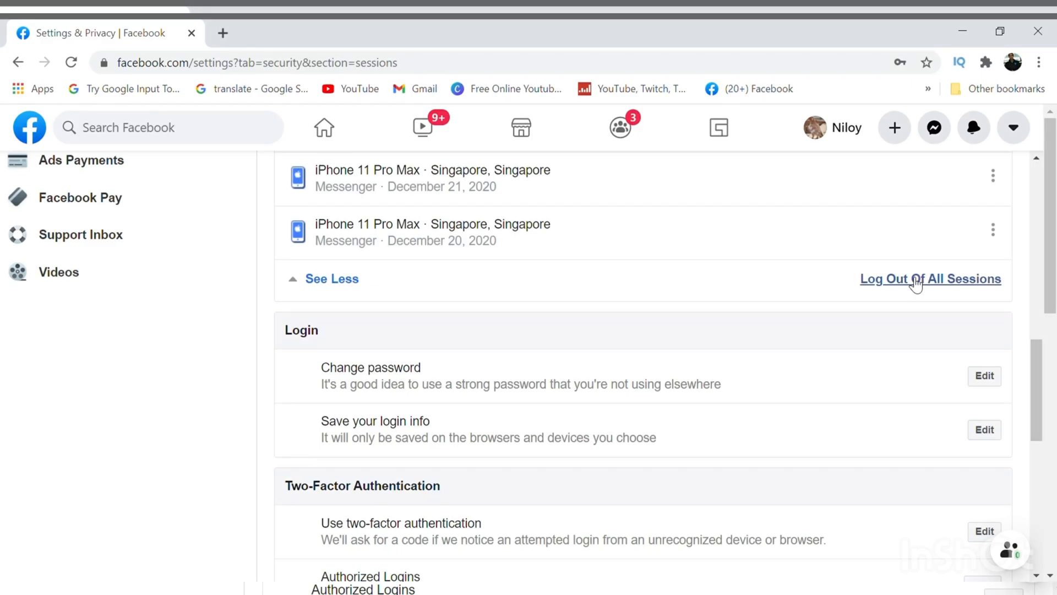
- Log out of all sessions, confirm, and check only the Windows PC Chrome session remains
{"action": "left_click", "coordinate": [931, 278]}
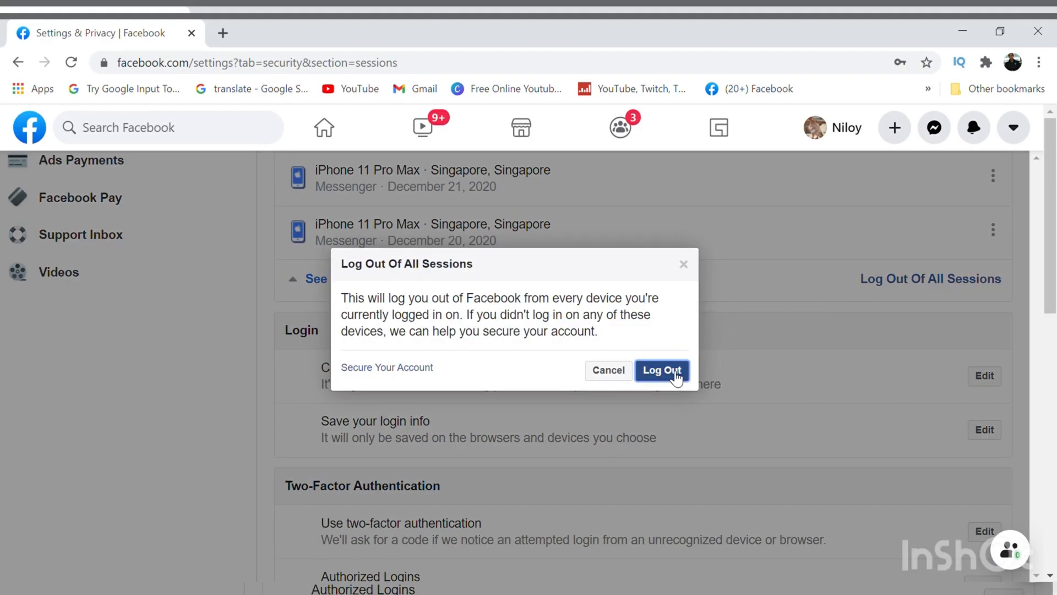
{"action": "left_click", "coordinate": [661, 370]}
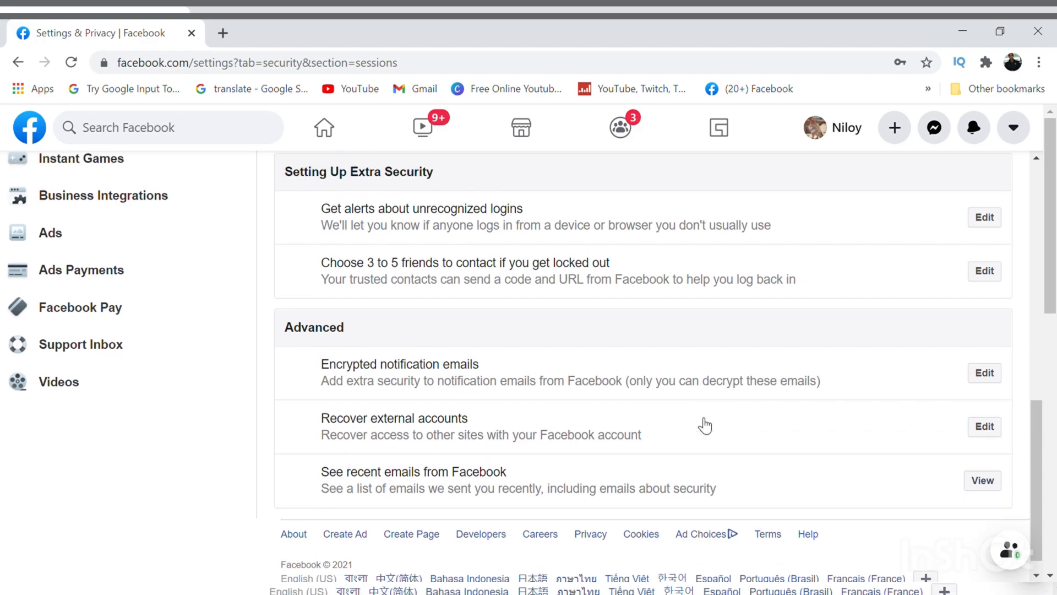
{"action": "scroll", "scroll_direction": "up", "scroll_amount": 3}
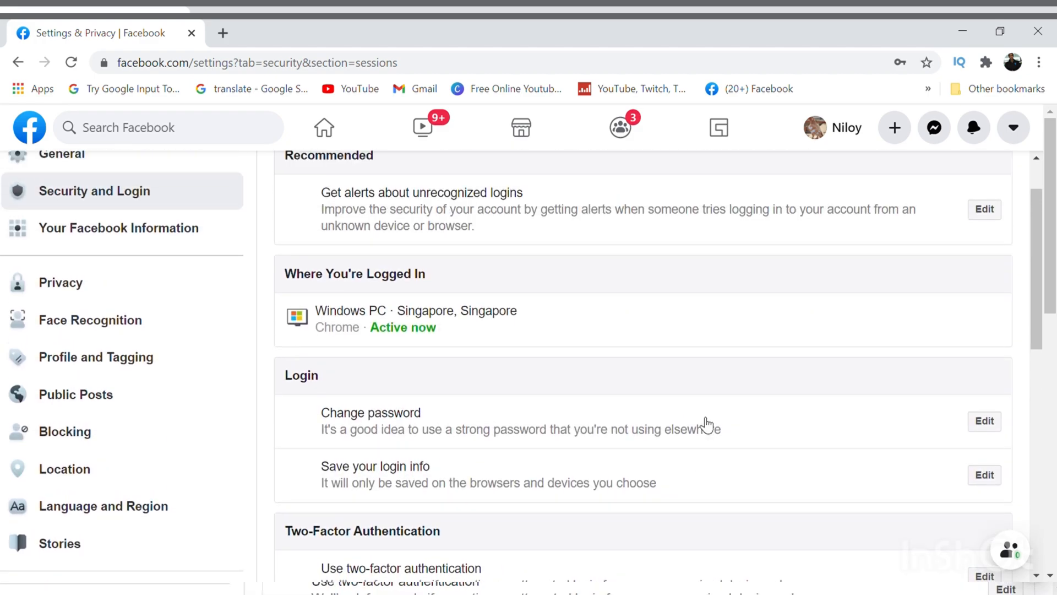
{"action": "scroll", "scroll_direction": "down", "scroll_amount": 3}
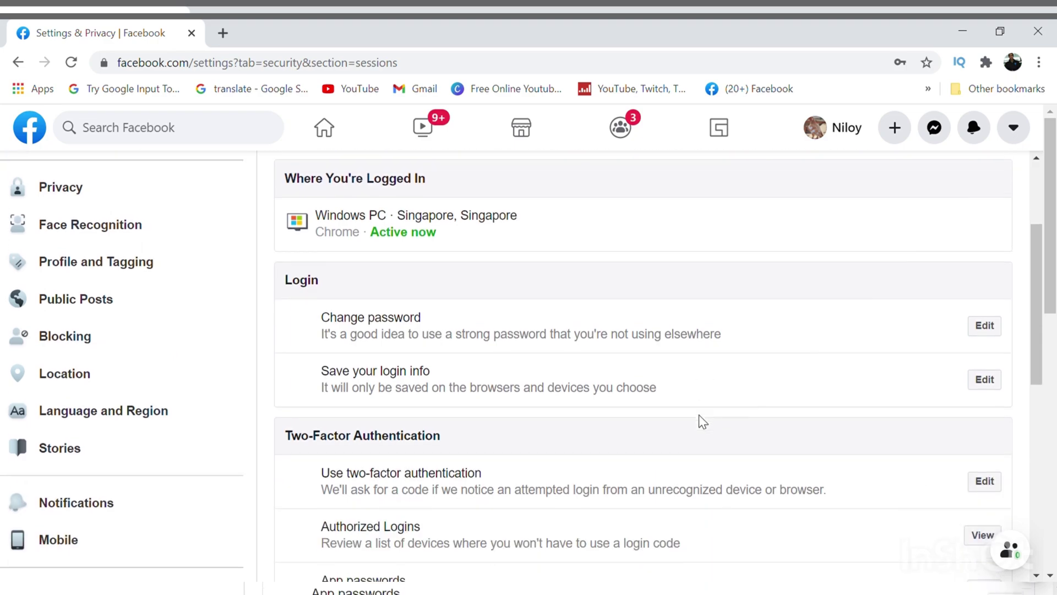
{"action": "scroll", "scroll_direction": "down", "scroll_amount": 3}
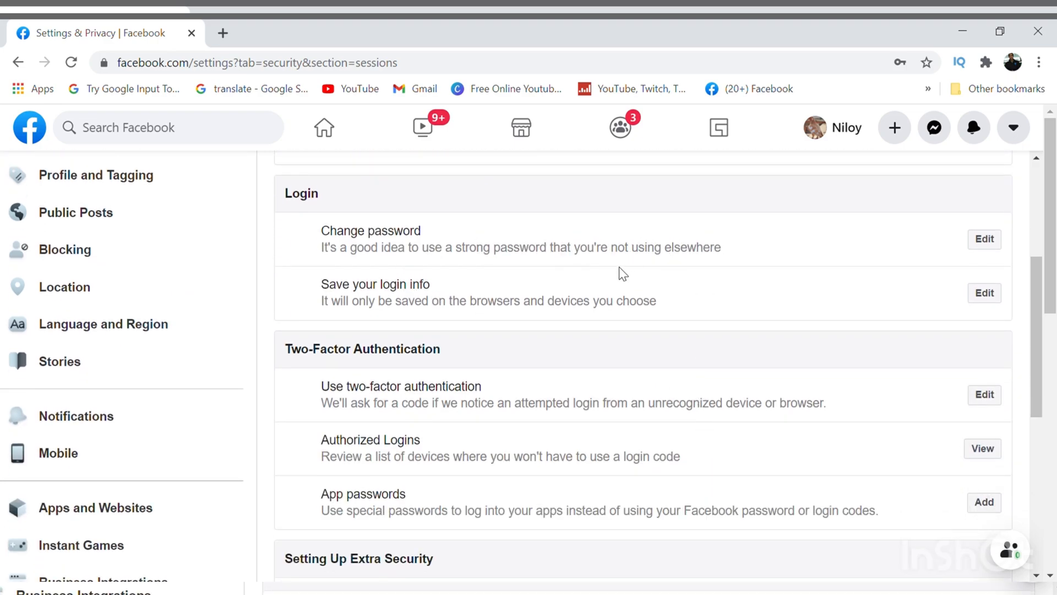
{"action": "scroll", "scroll_direction": "up", "scroll_amount": 3}
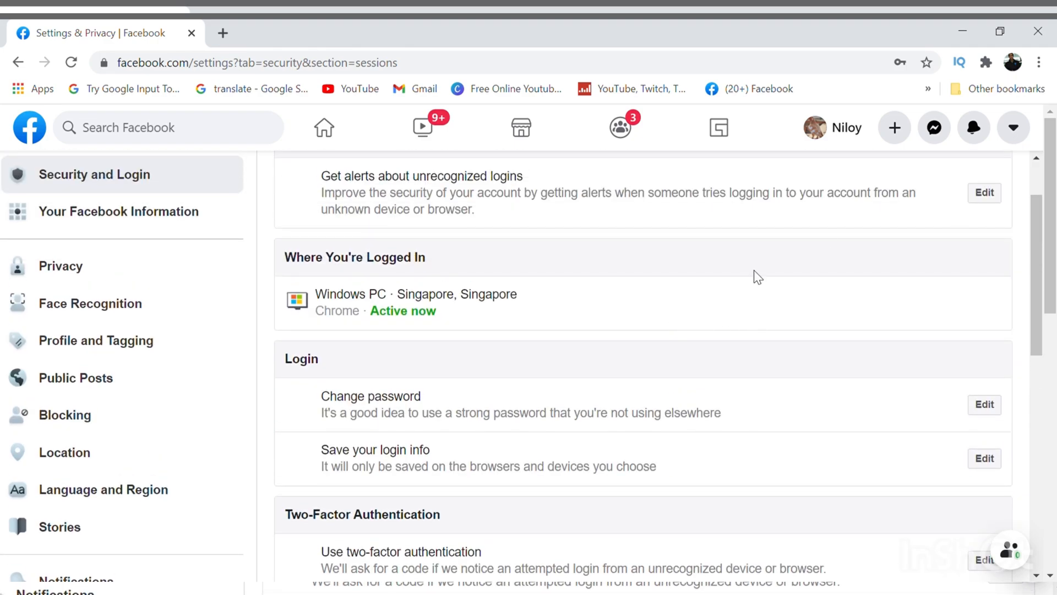
{"action": "mouse_move", "coordinate": [782, 194]}
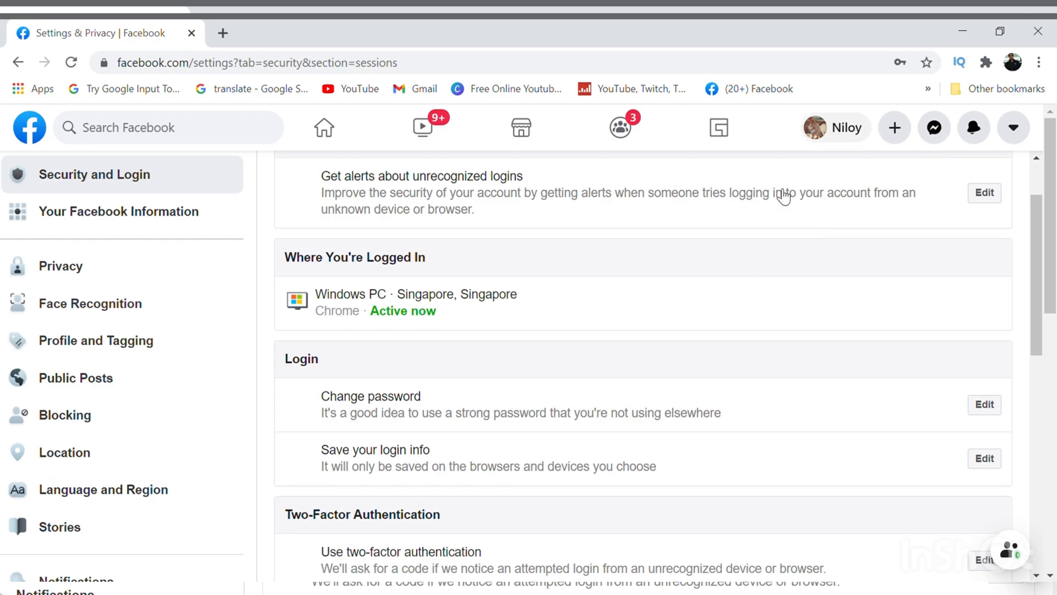
- Open the Change password form from Edit in the Login section
{"action": "left_click", "coordinate": [984, 405]}
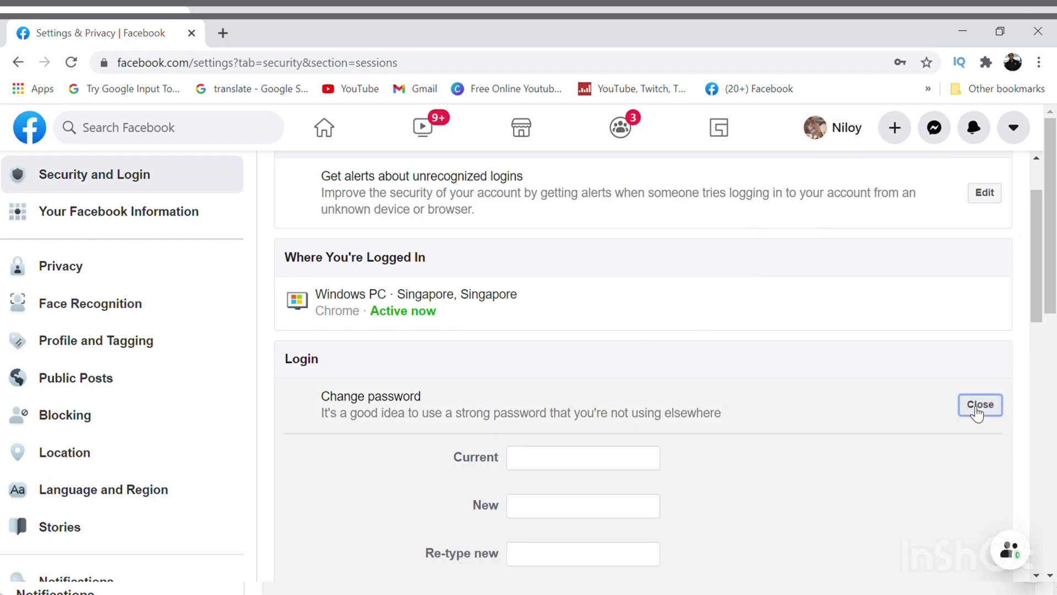
{"action": "scroll", "scroll_direction": "down", "scroll_amount": 3}
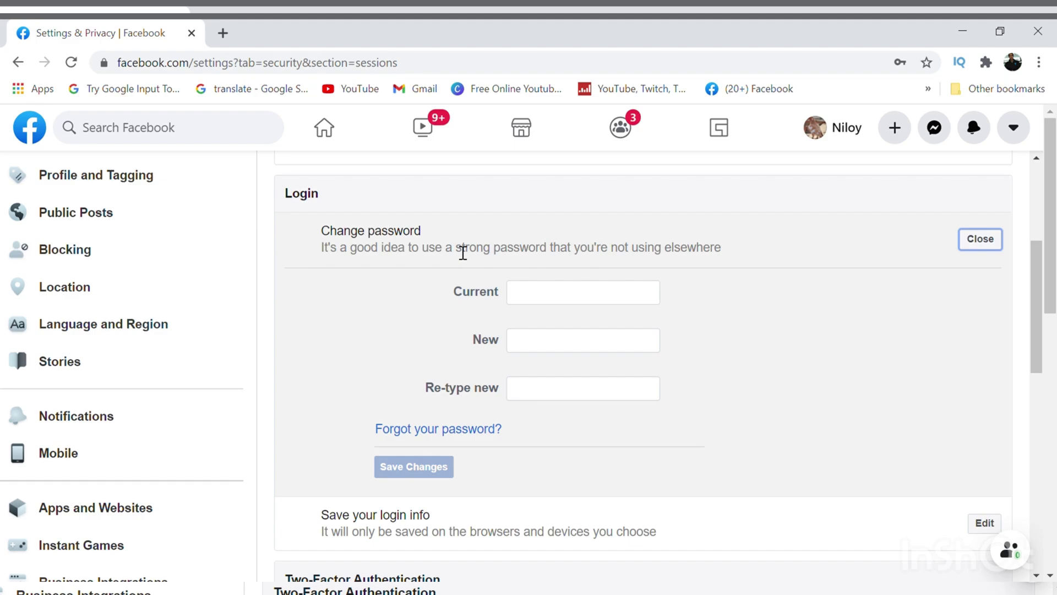
{"action": "scroll", "scroll_direction": "up", "scroll_amount": 3}
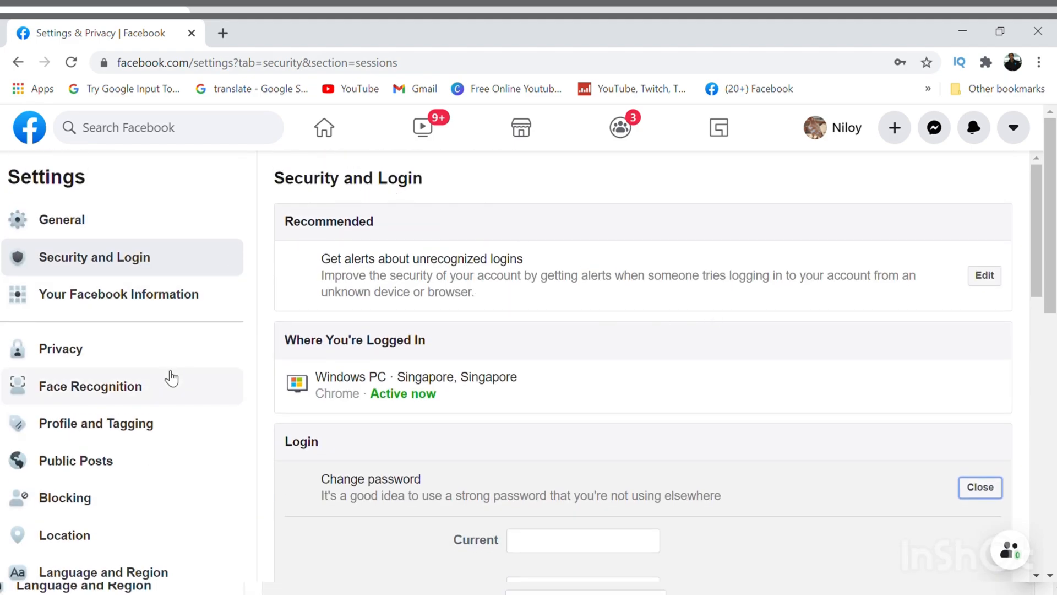
{"action": "mouse_move", "coordinate": [1035, 135]}
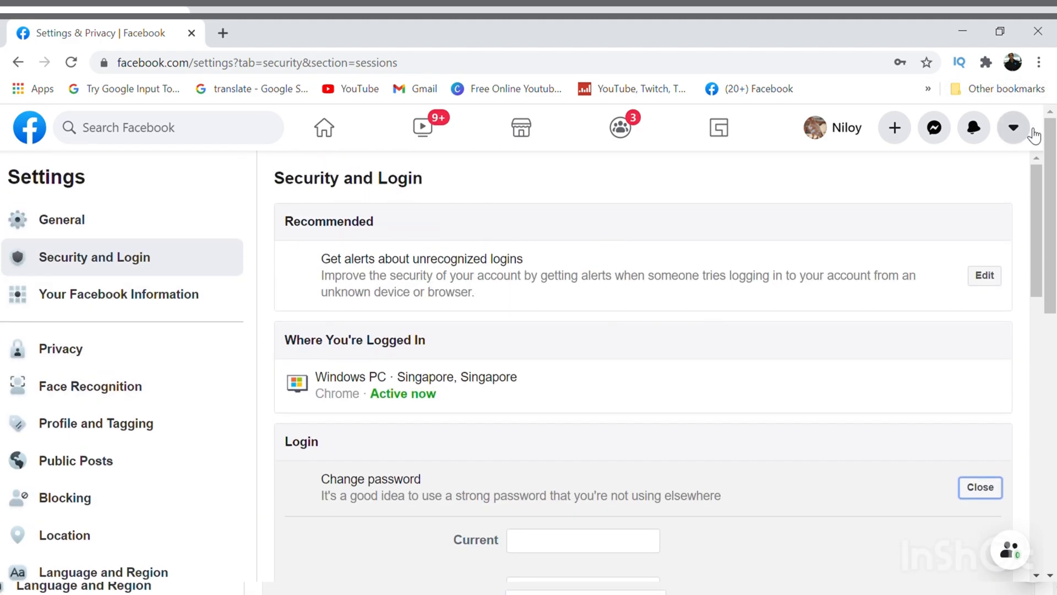
- Log out of Facebook from the top-right account menu
{"action": "left_click", "coordinate": [1013, 127]}
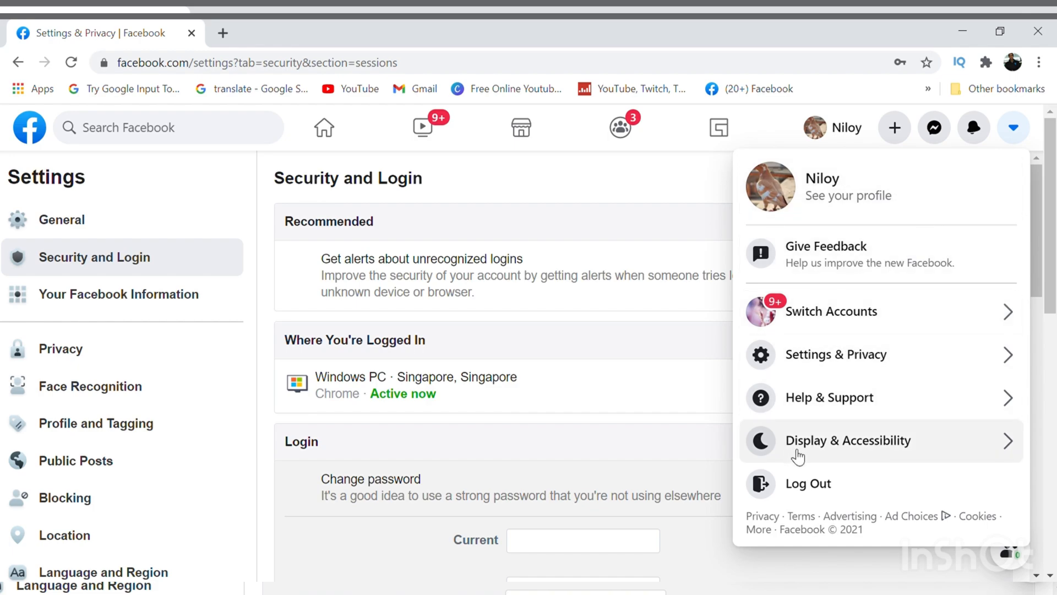
{"action": "mouse_move", "coordinate": [817, 492]}
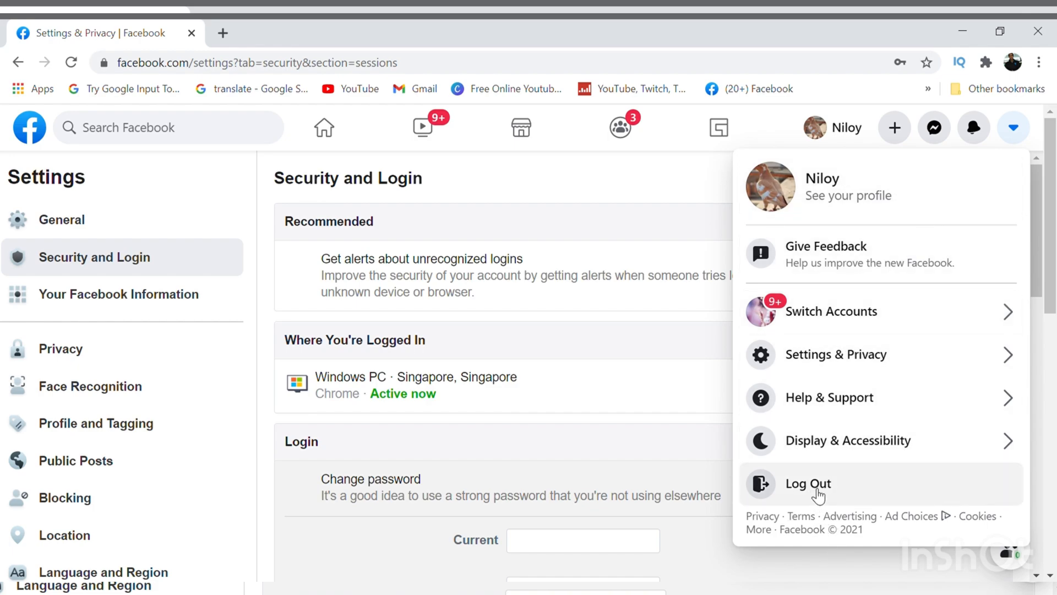
{"action": "left_click", "coordinate": [808, 484]}
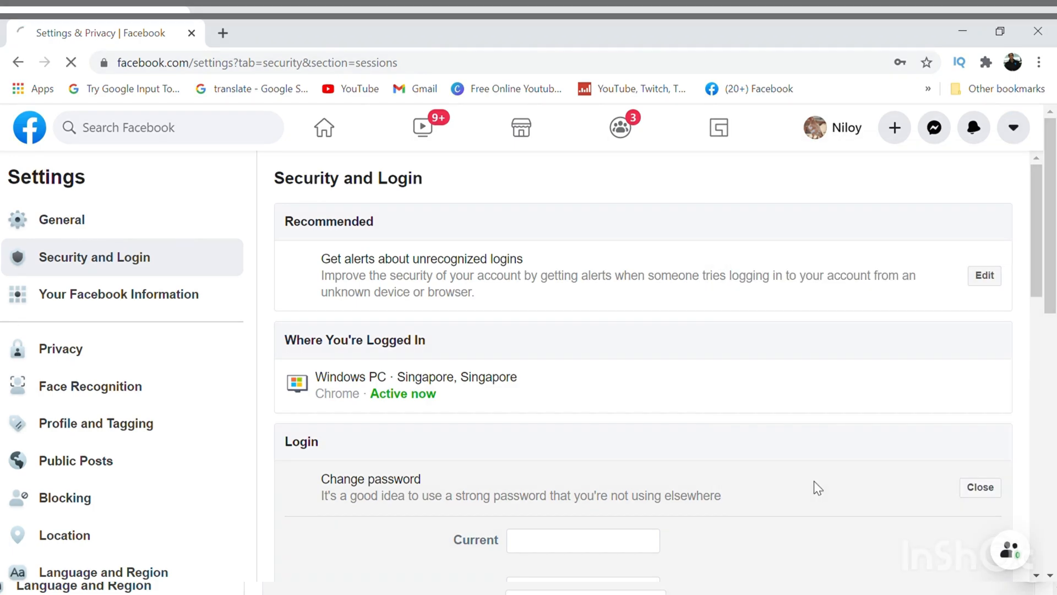